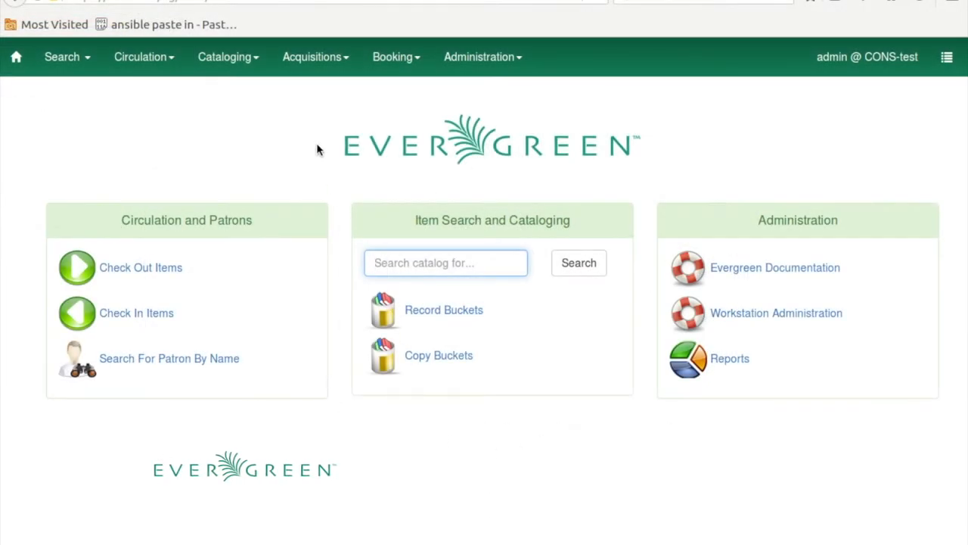
mouse_move(145, 67)
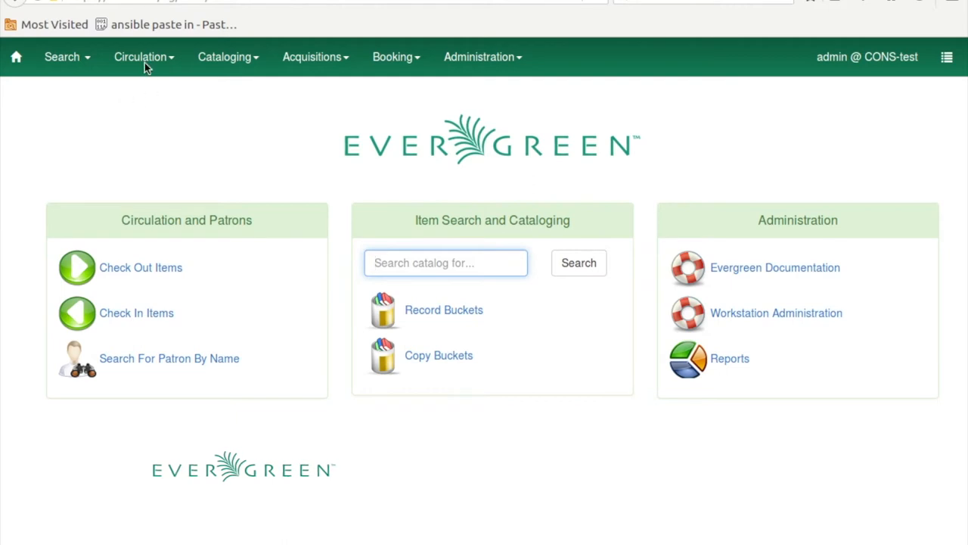
mouse_move(129, 63)
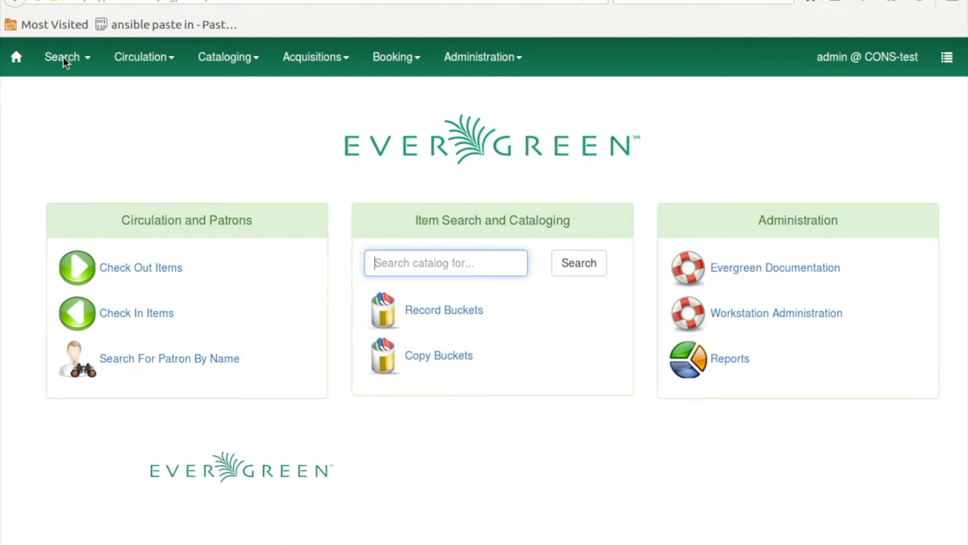
Go to the patron search page through the Search menu's Search for Patrons option
left_click(60, 57)
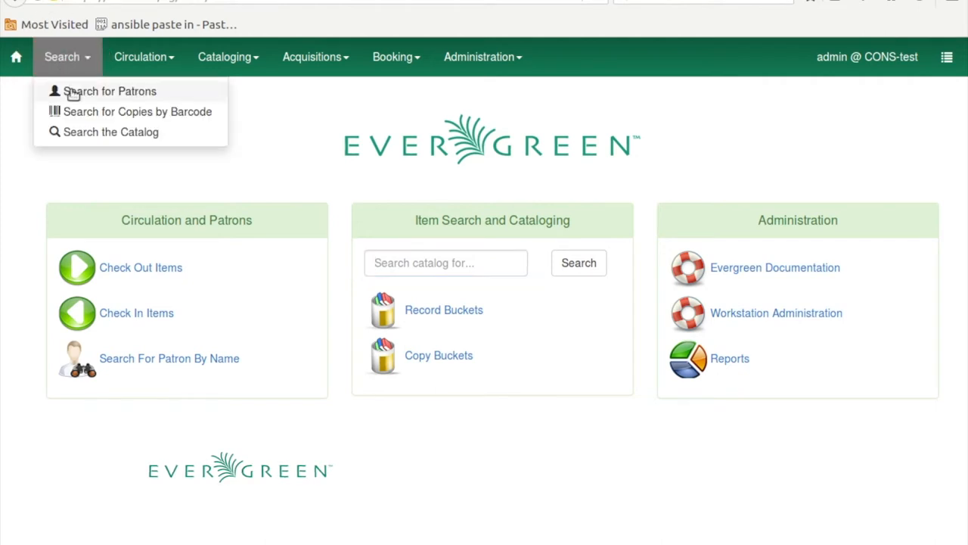
left_click(110, 90)
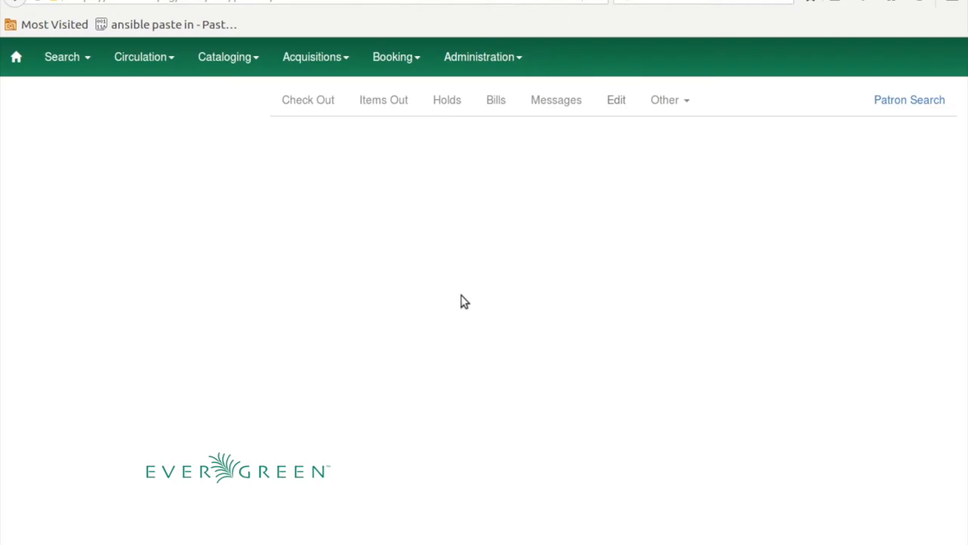
left_click(909, 99)
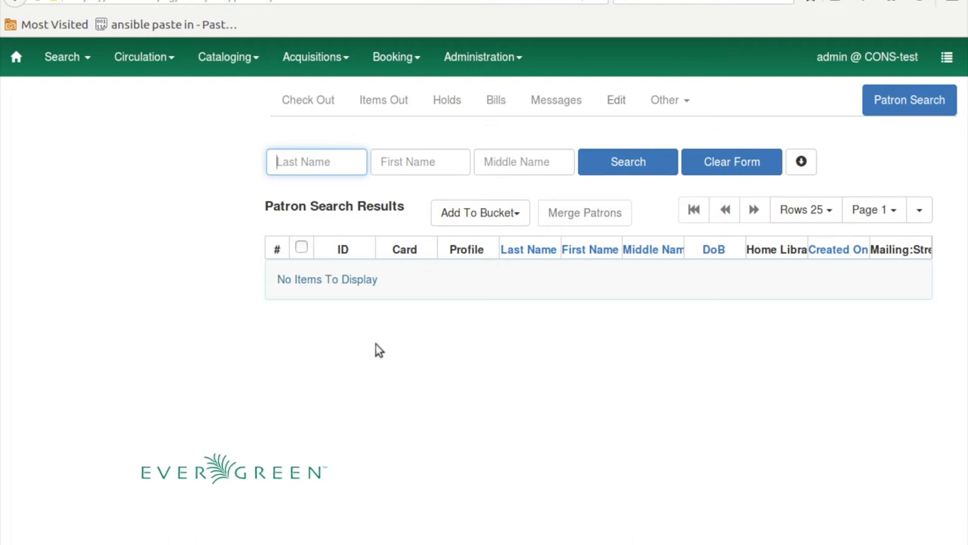
left_click(303, 161)
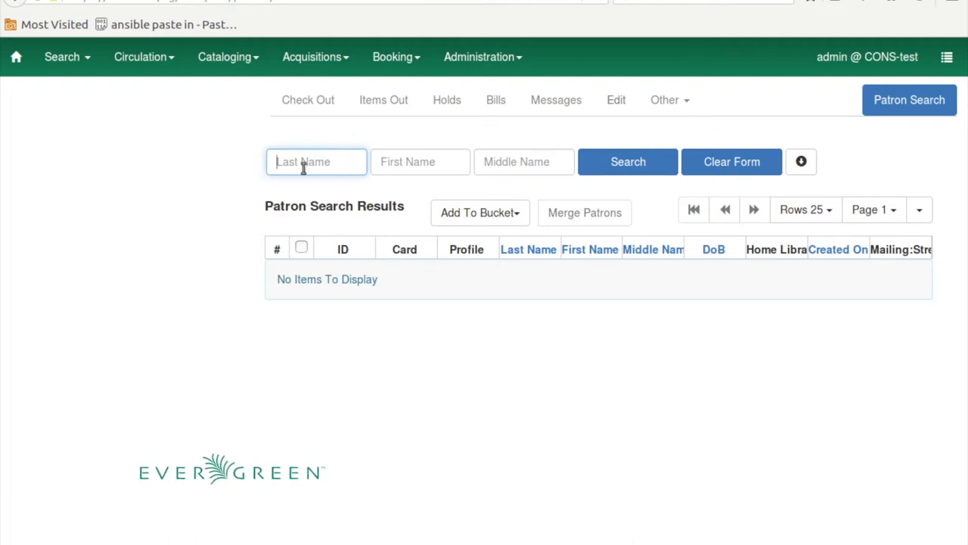
type("Doyle")
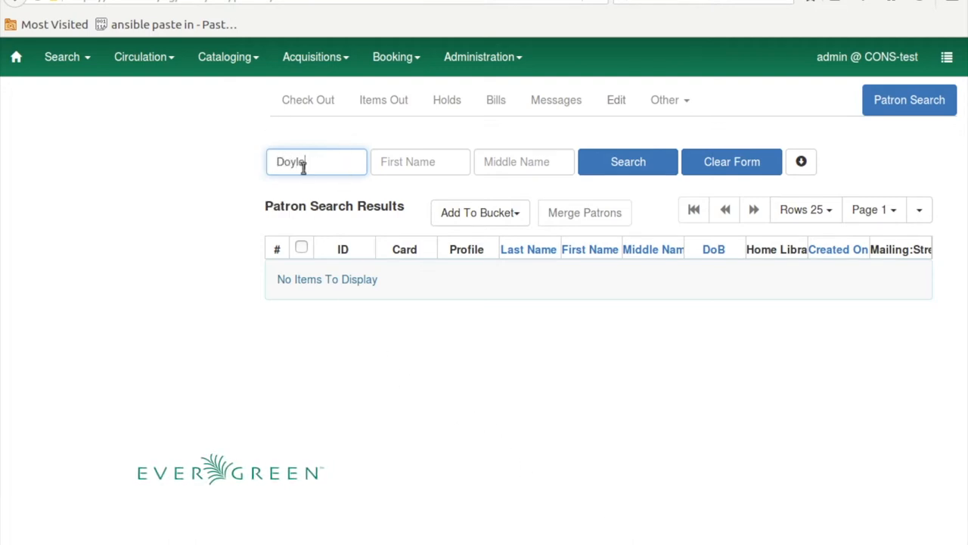
left_click(627, 162)
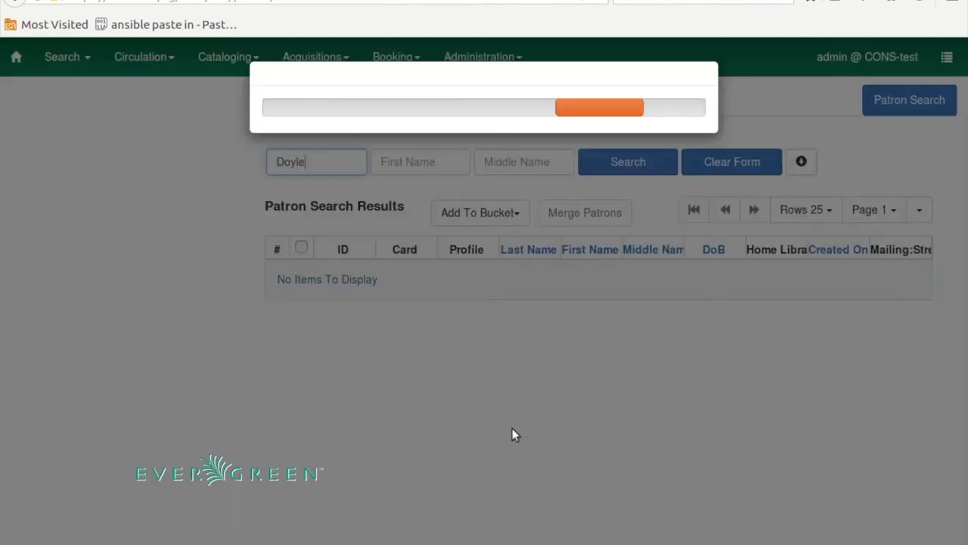
left_click(627, 161)
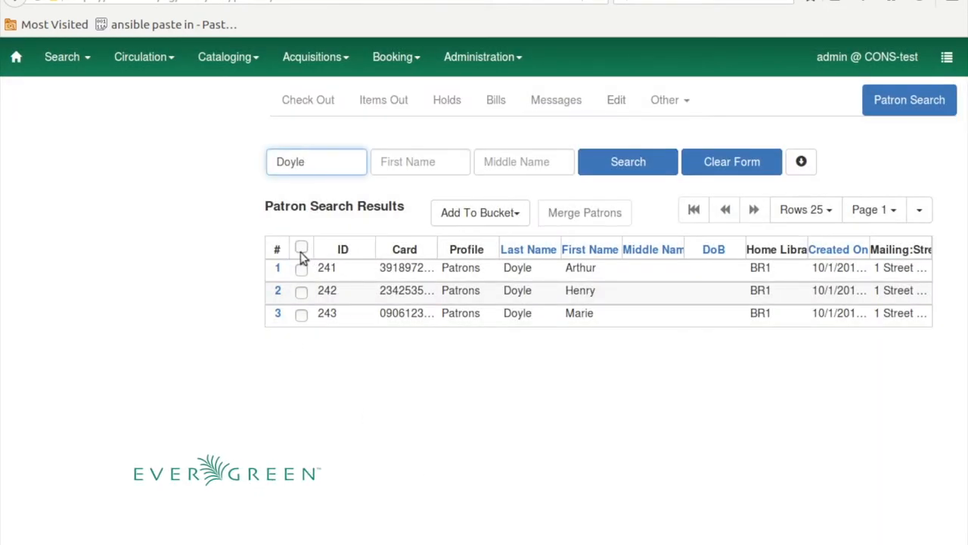
left_click(300, 248)
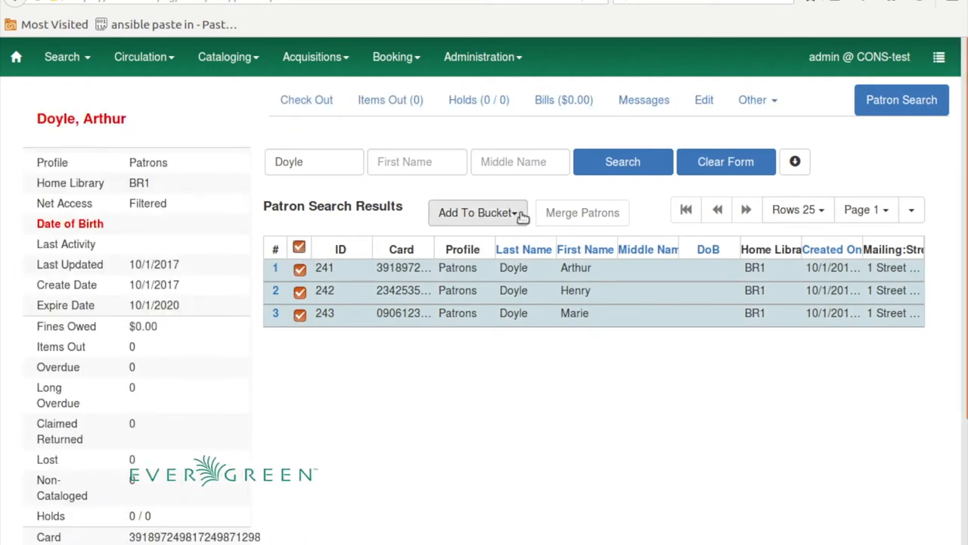
Start a new bucket for the checked Doyle patrons, naming it 'Doyles' from the suggestions
left_click(477, 212)
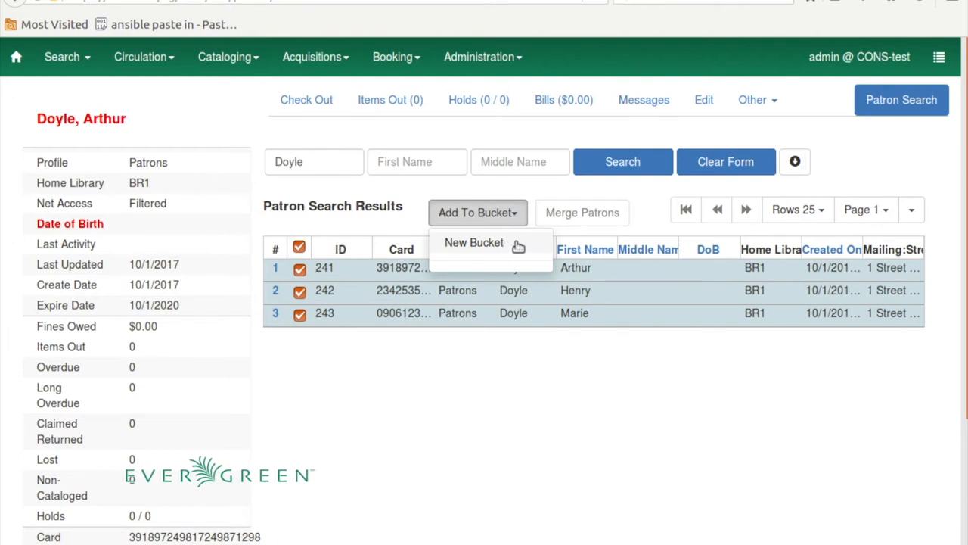
left_click(474, 243)
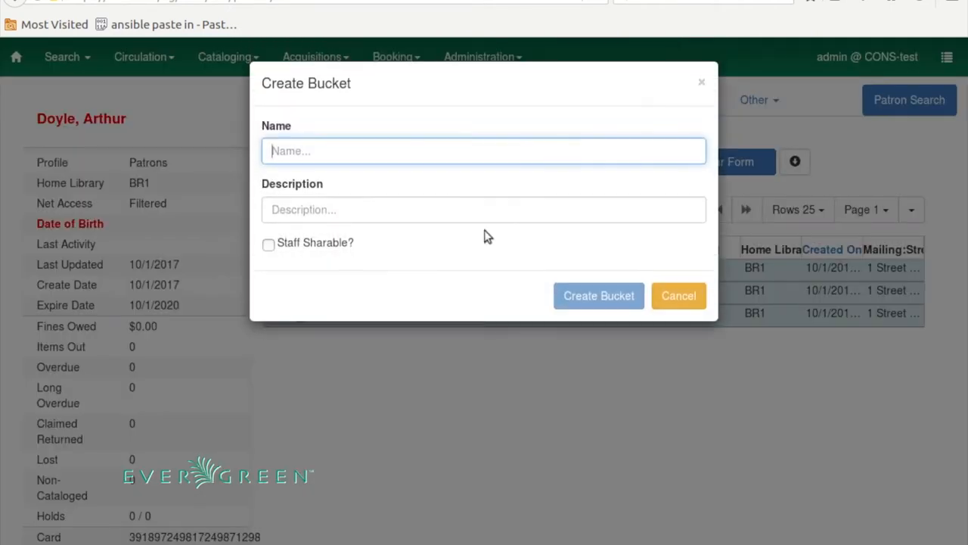
left_click(484, 151)
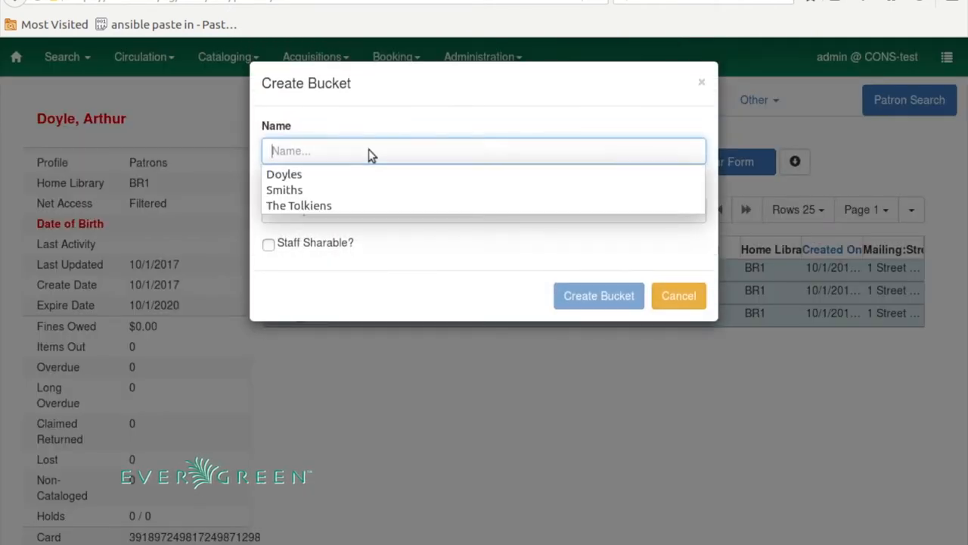
left_click(284, 174)
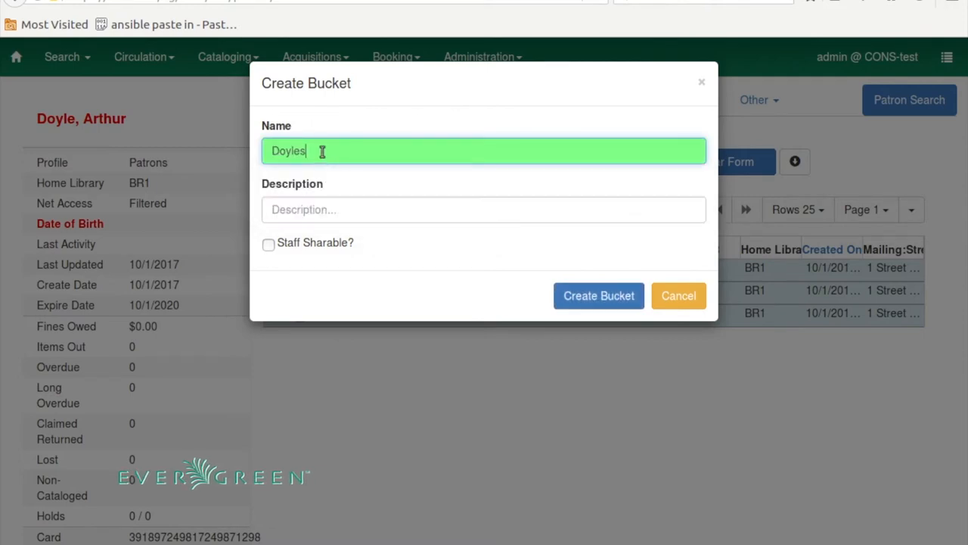
mouse_move(353, 151)
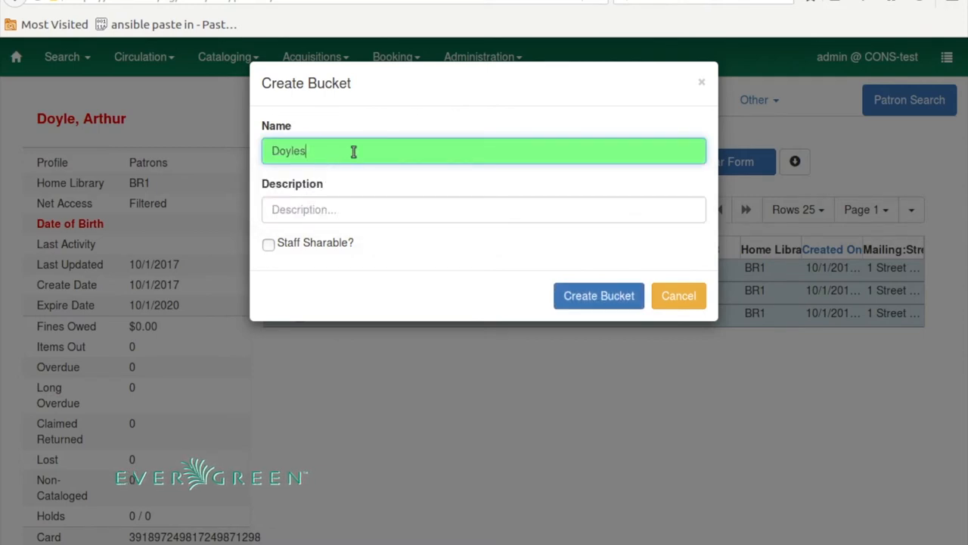
mouse_move(334, 151)
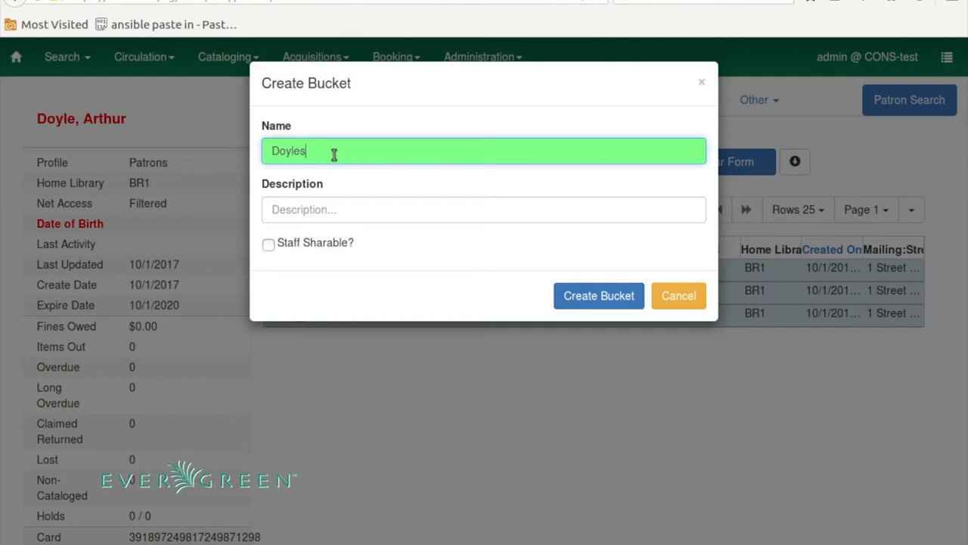
Describe the bucket as 'My Test Example of Juvenile Patrons', make it staff-sharable, and create it
left_click(484, 210)
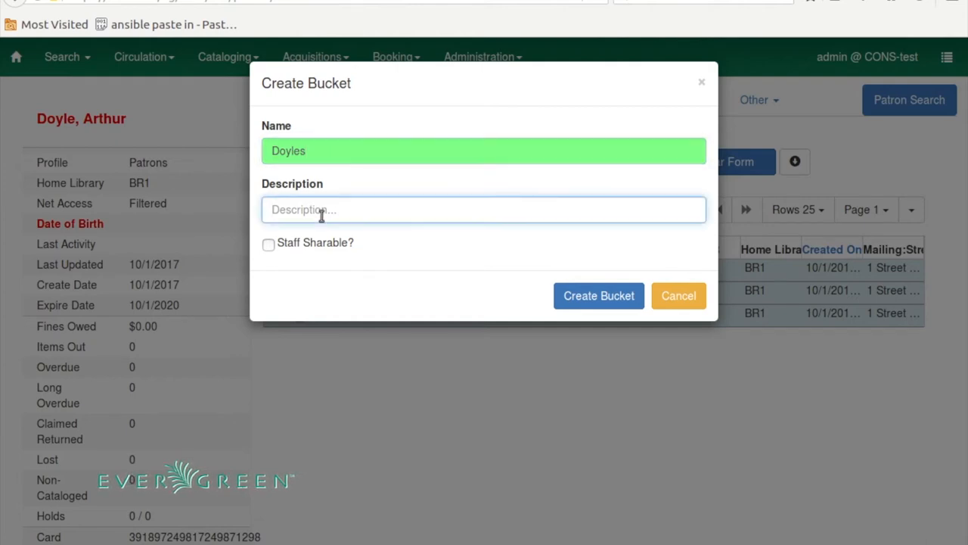
type("M")
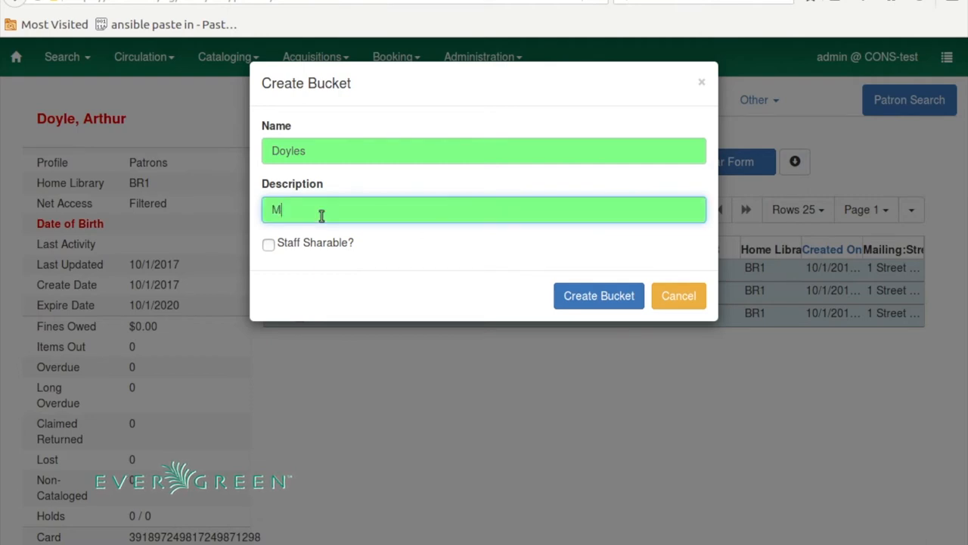
type("y Test Example of Juv")
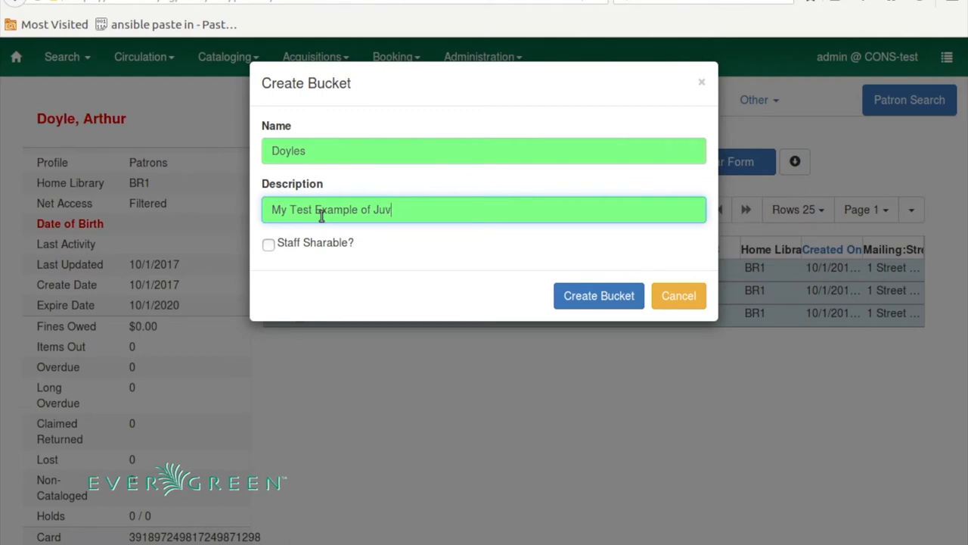
type("enile Patrons")
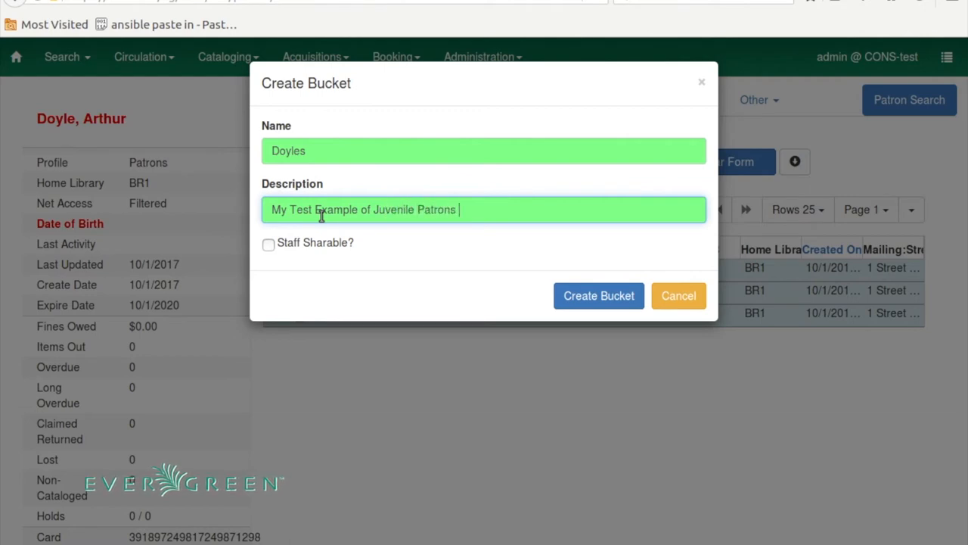
mouse_move(397, 292)
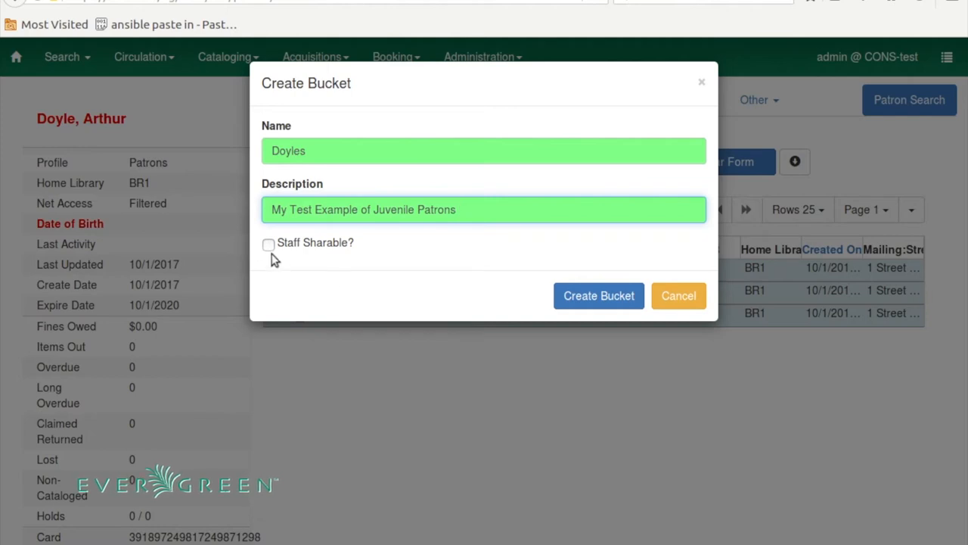
left_click(268, 244)
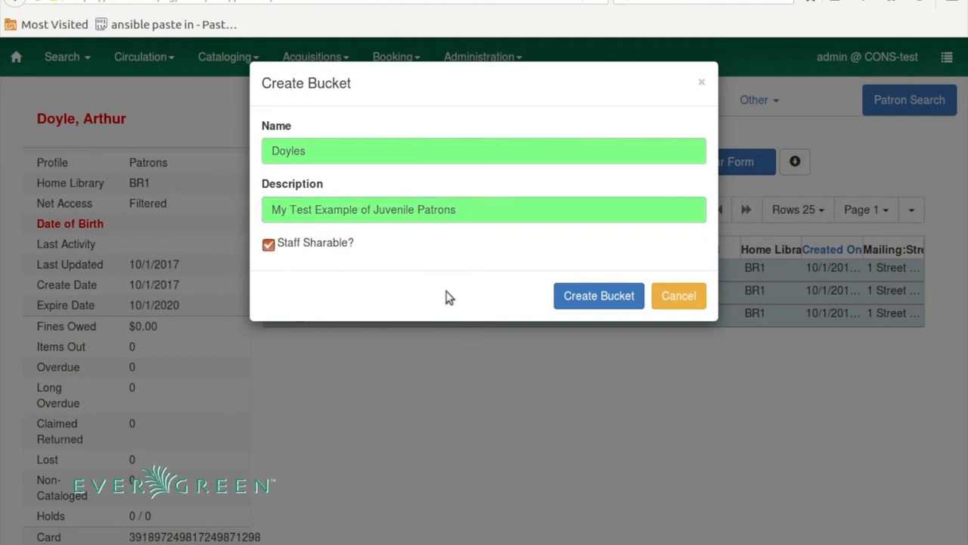
mouse_move(460, 292)
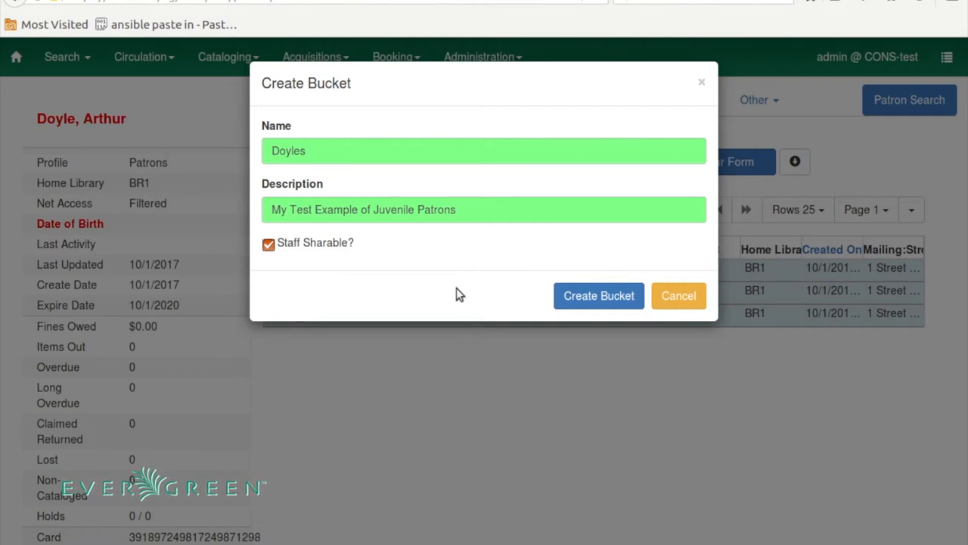
mouse_move(602, 300)
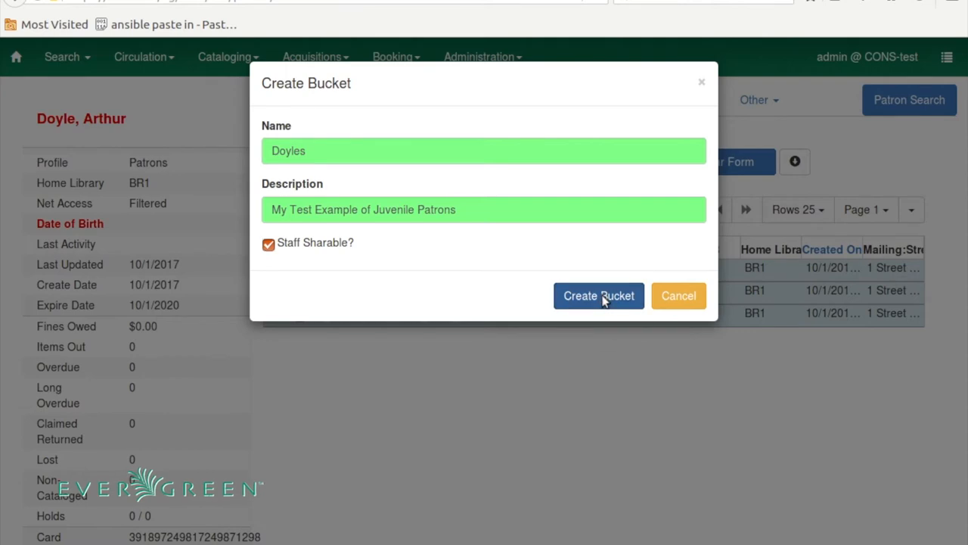
left_click(599, 295)
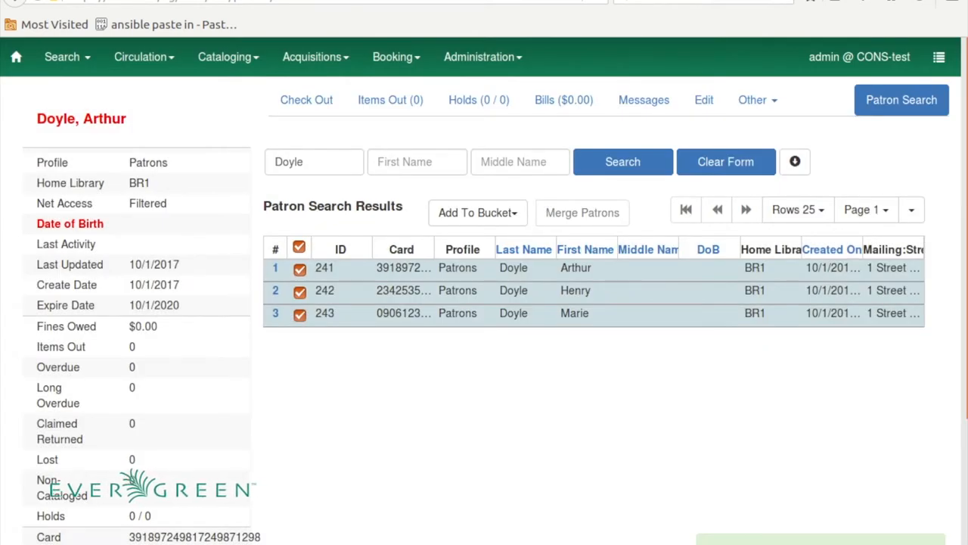
Search last name 'Tolkien' and check only Ronald Tolkien among the three results
left_click(310, 161)
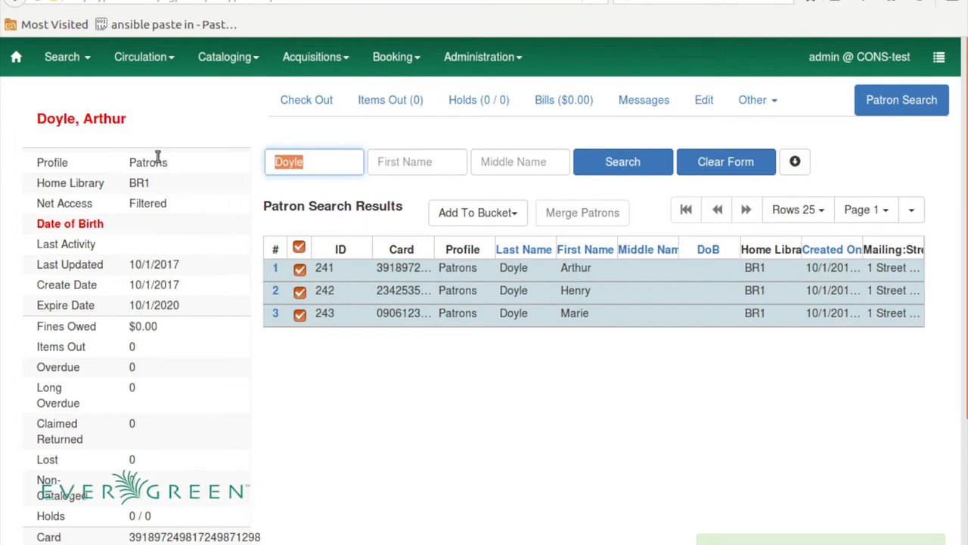
type("Tolkien")
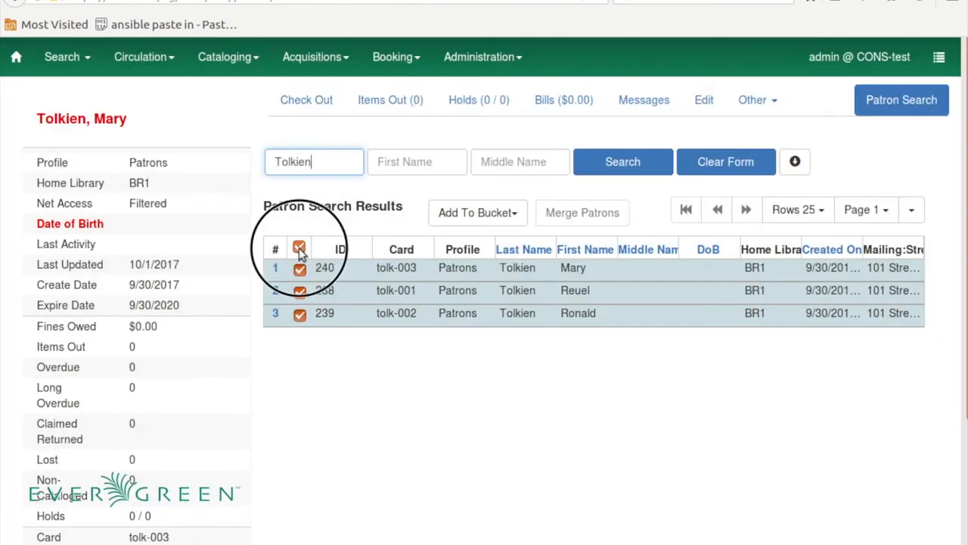
left_click(299, 247)
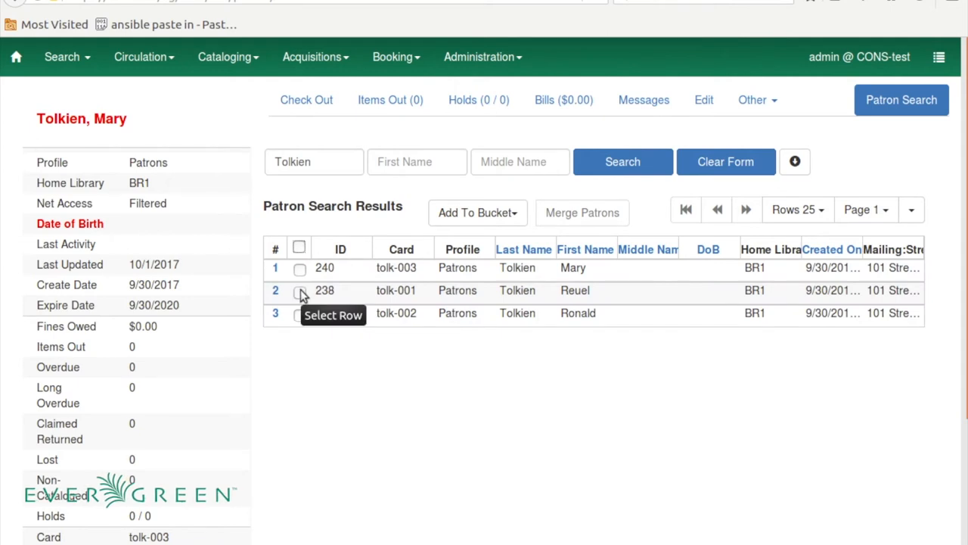
left_click(299, 313)
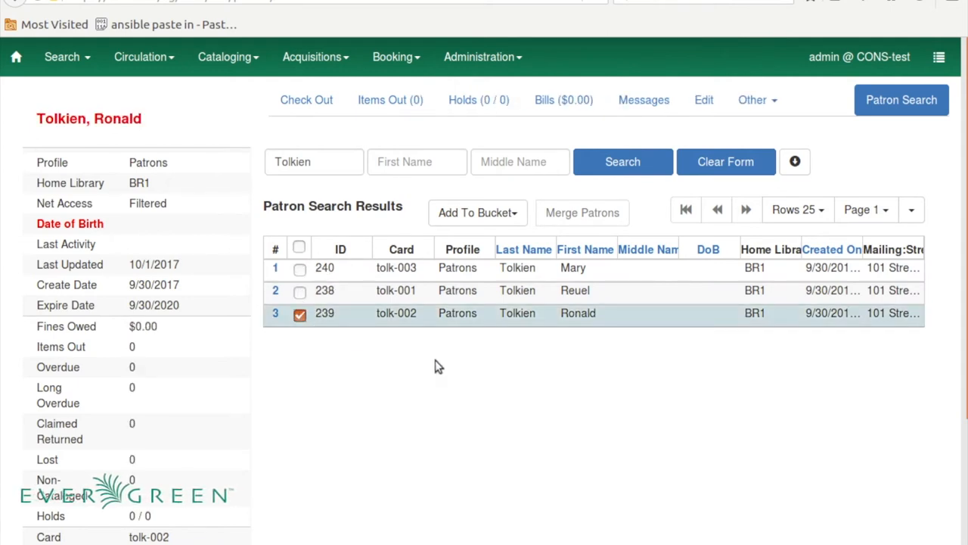
left_click(477, 213)
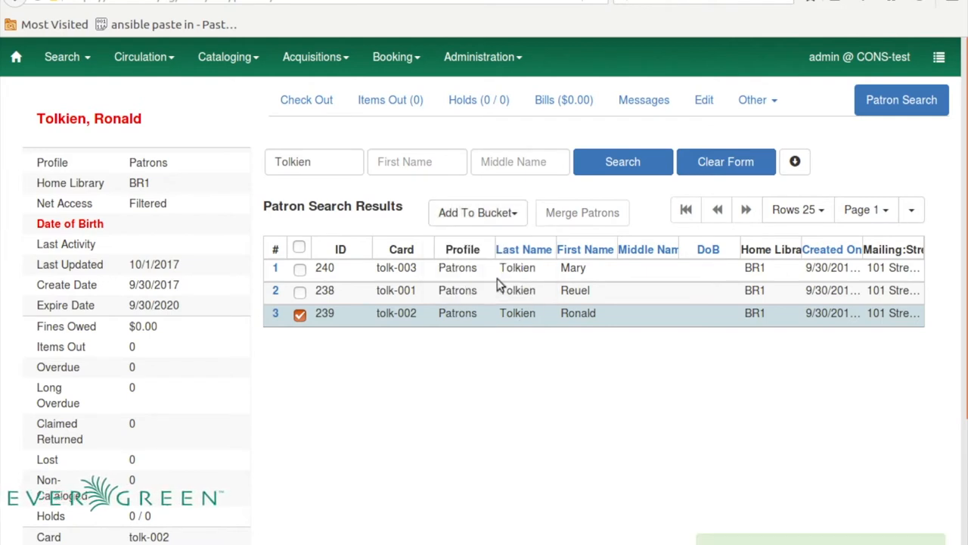
mouse_move(308, 240)
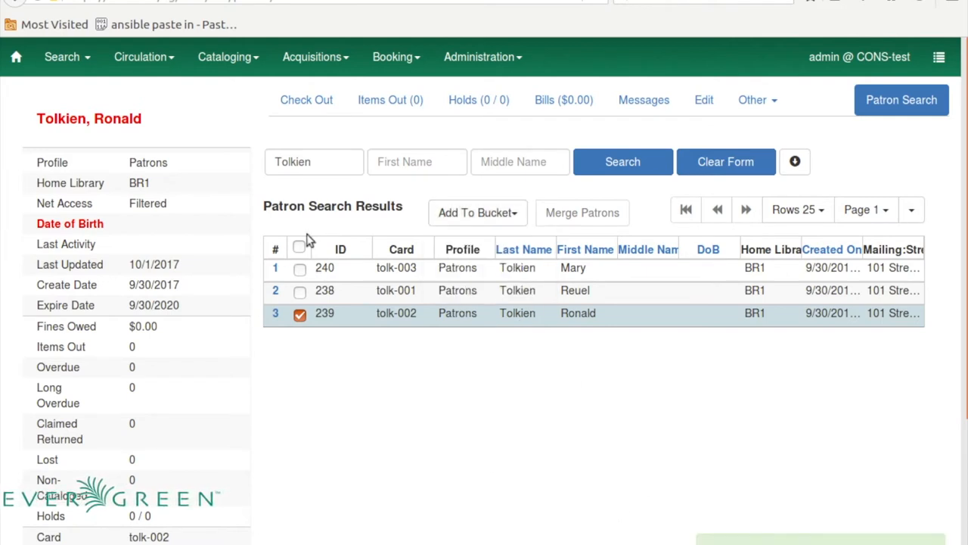
double_click(292, 162)
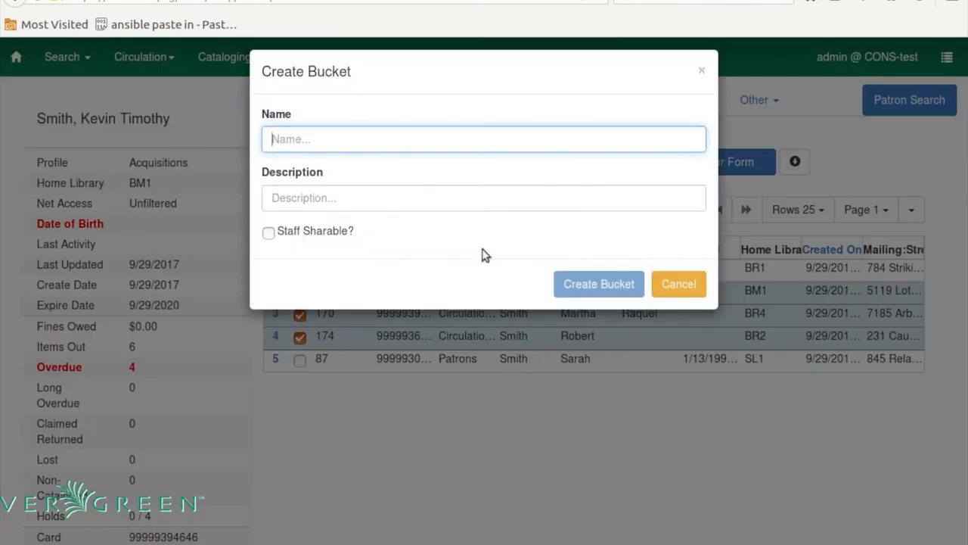
type("Smiths")
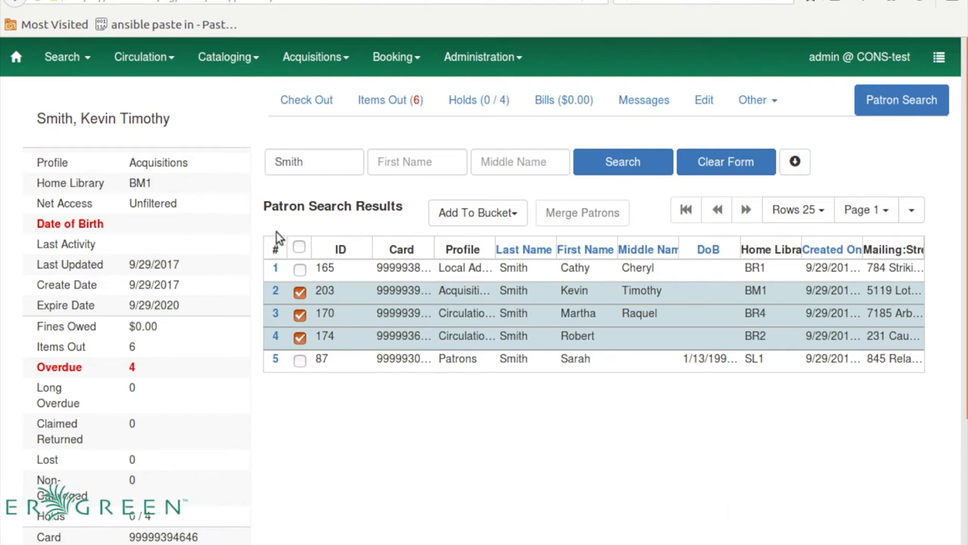
mouse_move(236, 247)
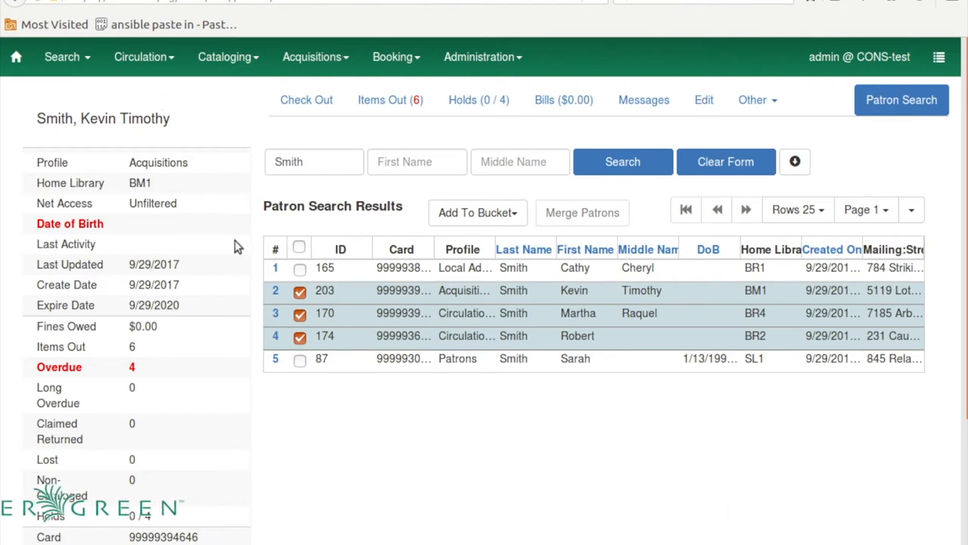
left_click(144, 57)
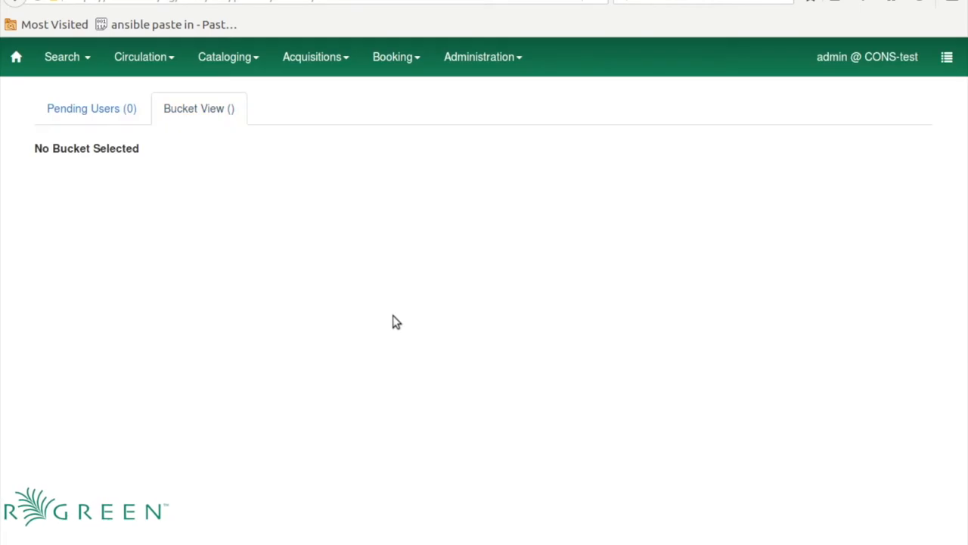
Select the Smiths bucket from the Buckets dropdown to list its three patrons
left_click(198, 108)
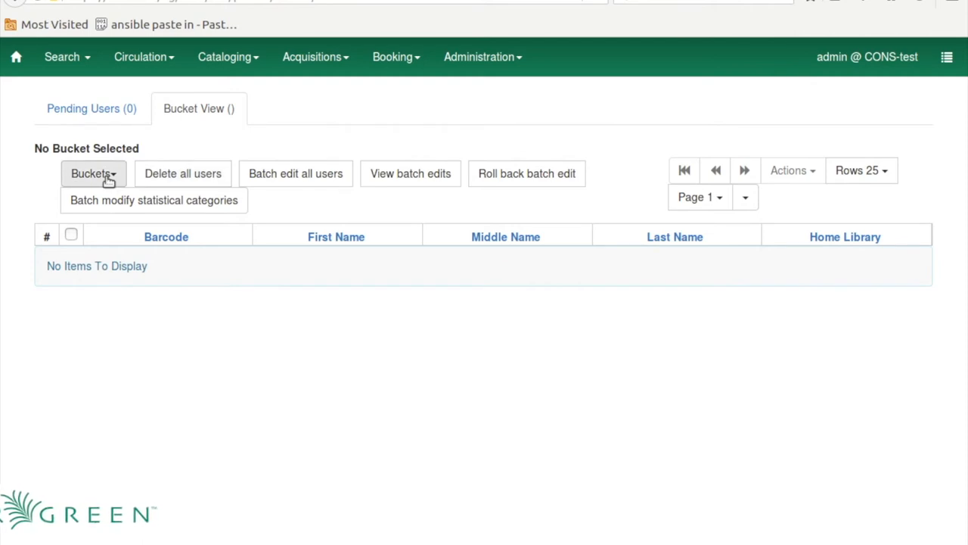
left_click(93, 173)
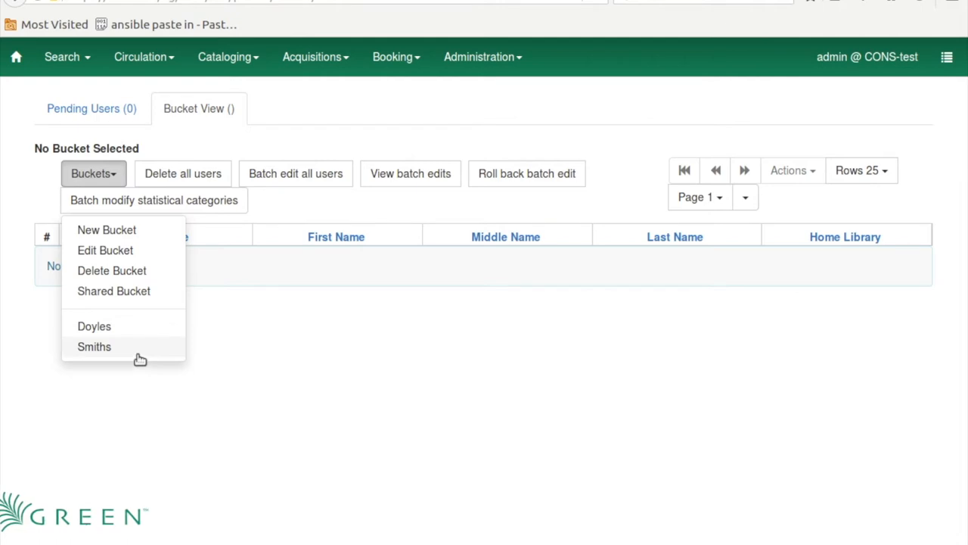
mouse_move(141, 356)
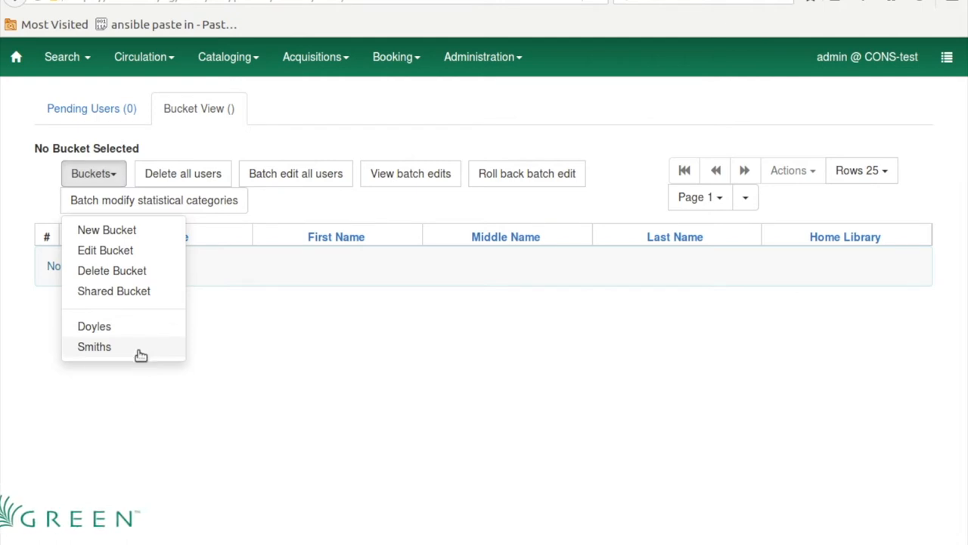
left_click(94, 346)
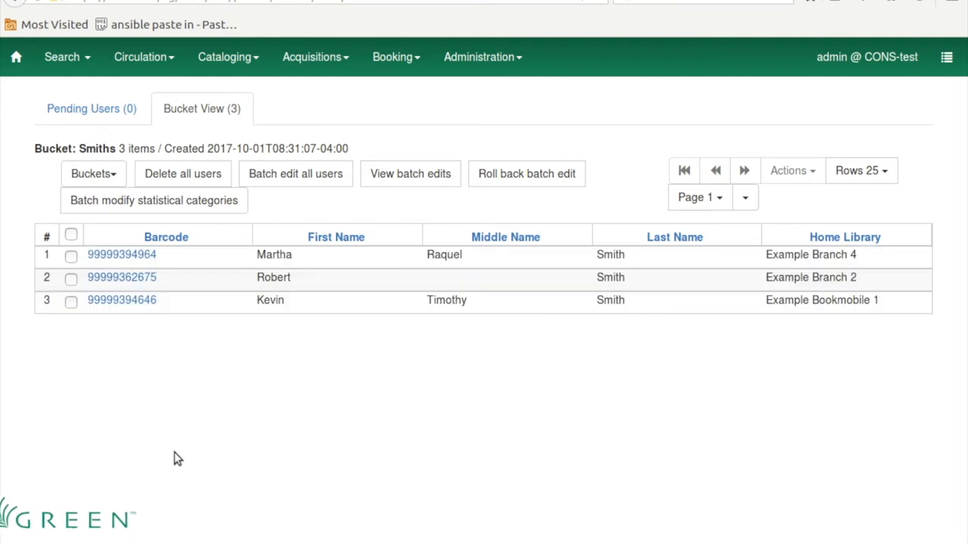
Apply a batch deleting all users in the Smiths bucket, named 'Delete Smiths'
left_click(93, 173)
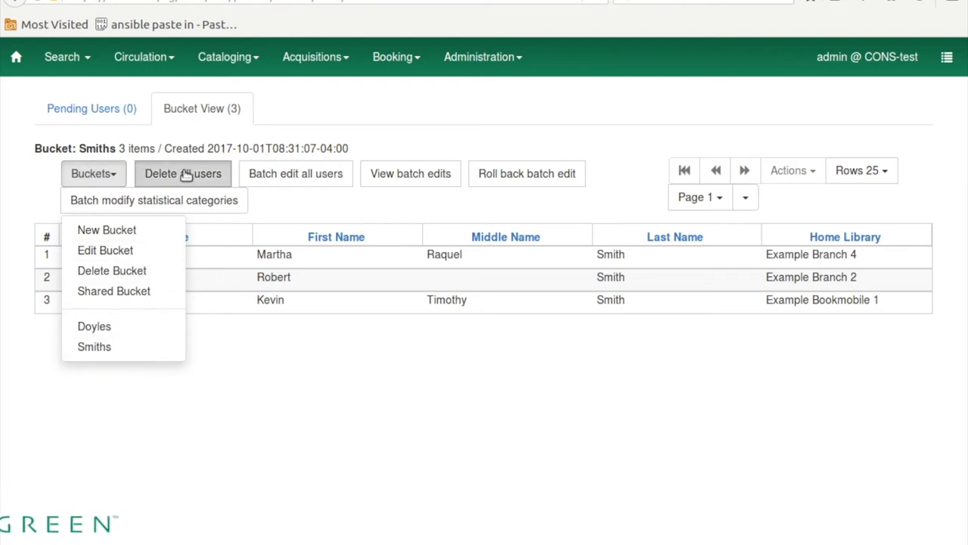
left_click(182, 173)
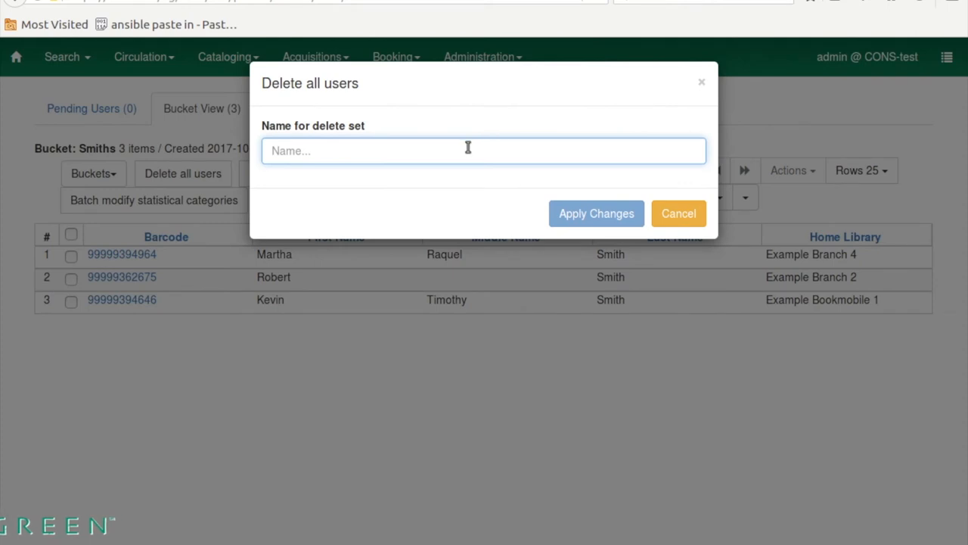
type("Delete Smiths")
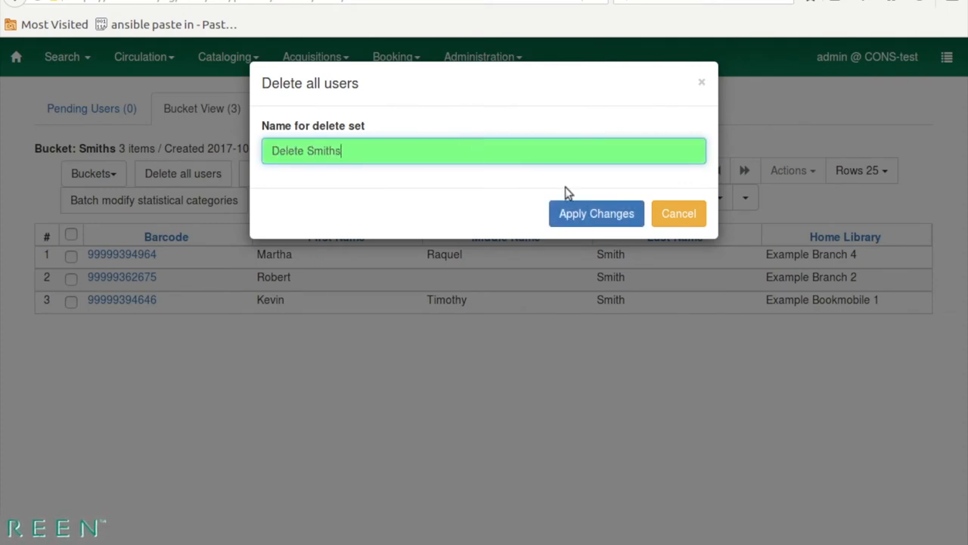
mouse_move(596, 217)
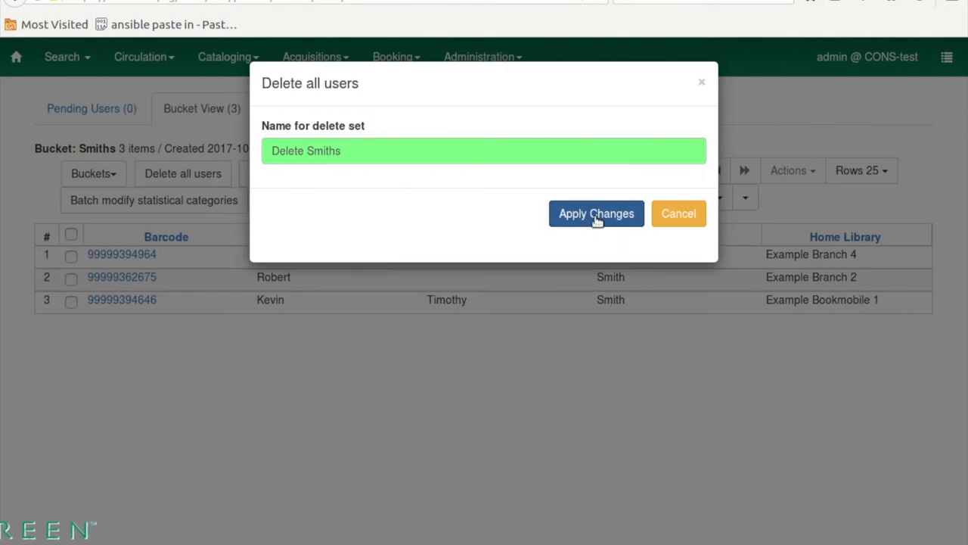
left_click(596, 213)
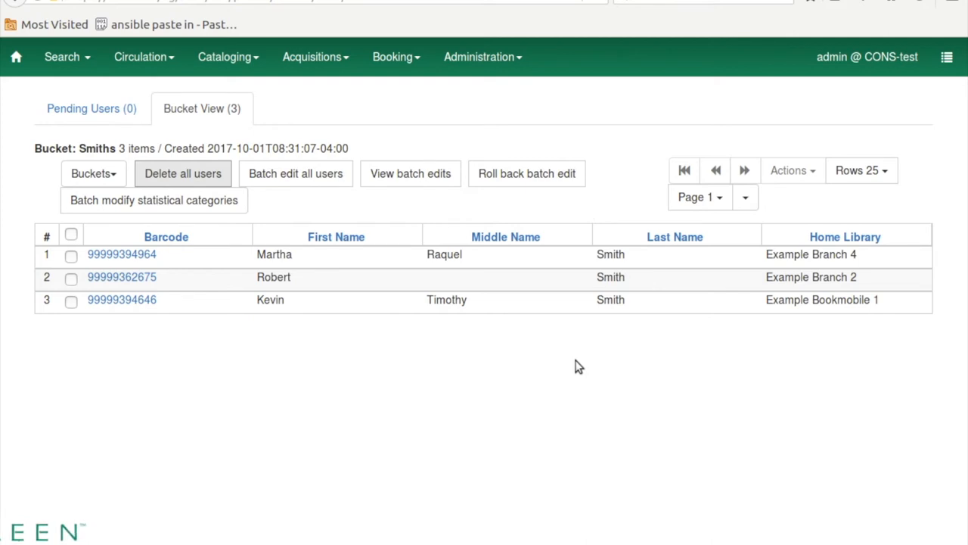
mouse_move(75, 192)
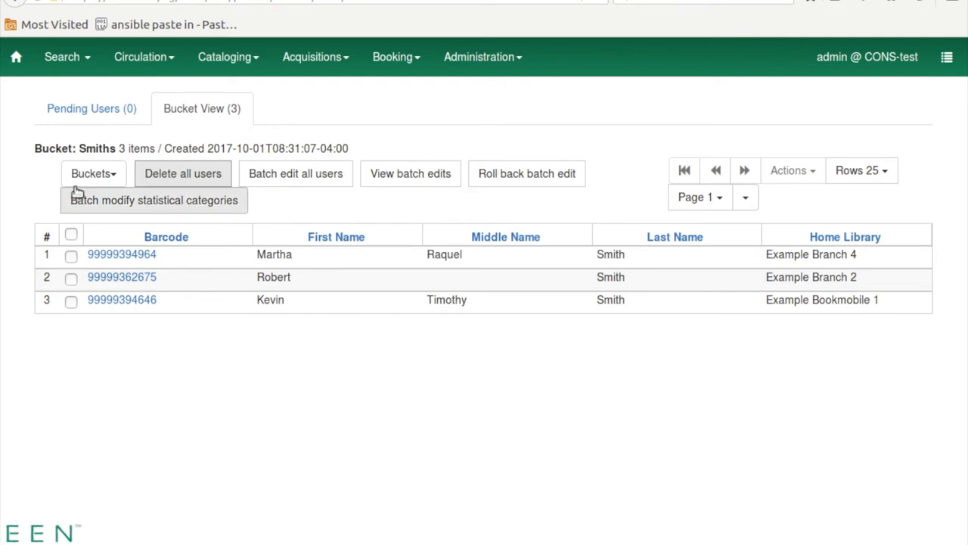
mouse_move(420, 178)
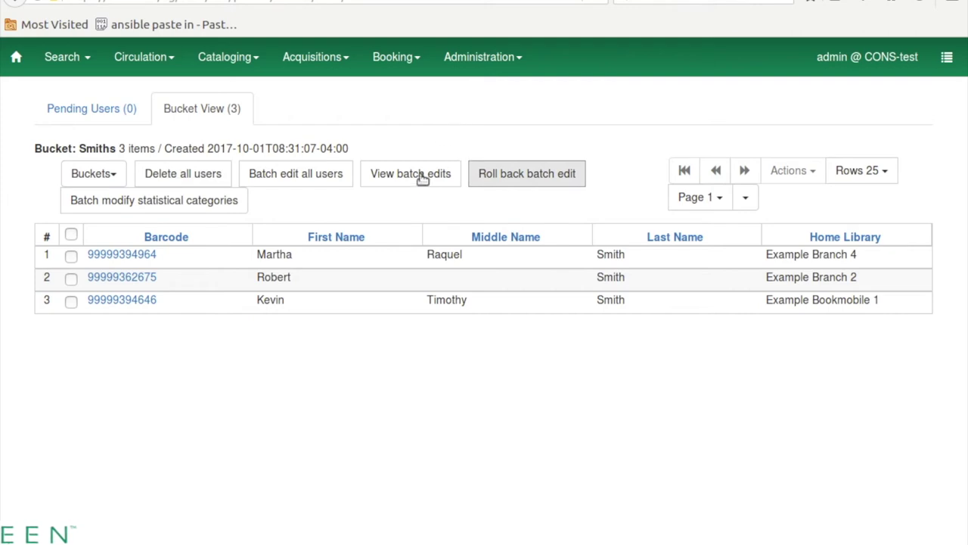
Roll back the 'Delete Smiths' batch edit and review its rollback in the edit history
left_click(410, 174)
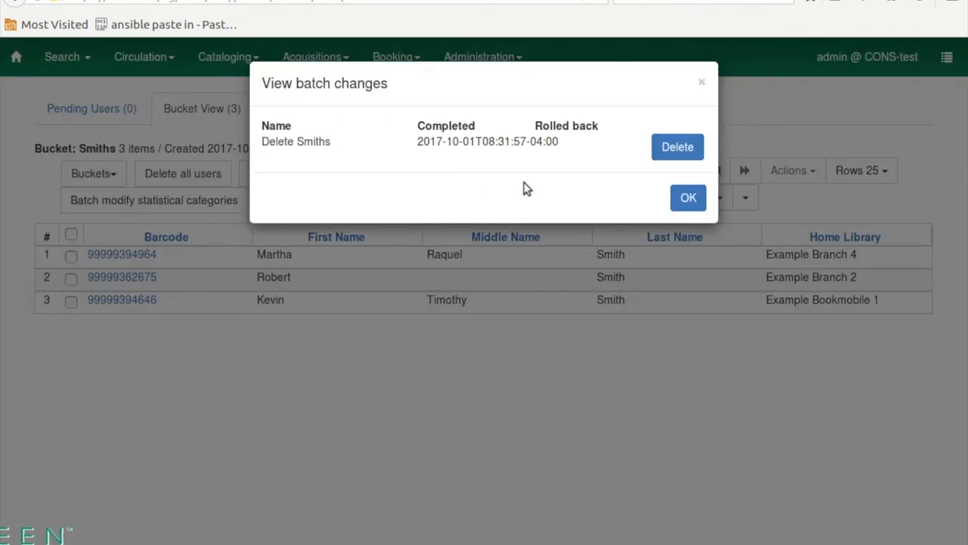
mouse_move(702, 85)
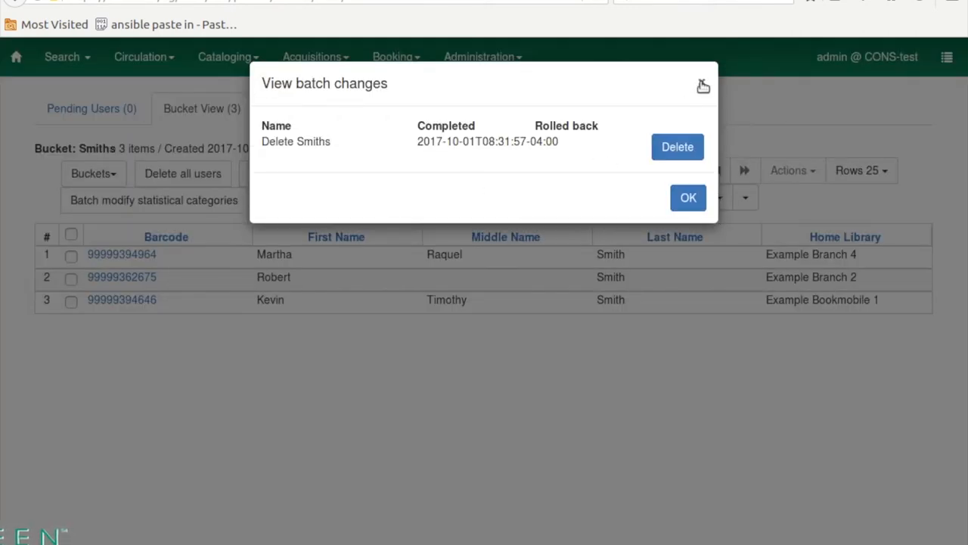
mouse_move(649, 110)
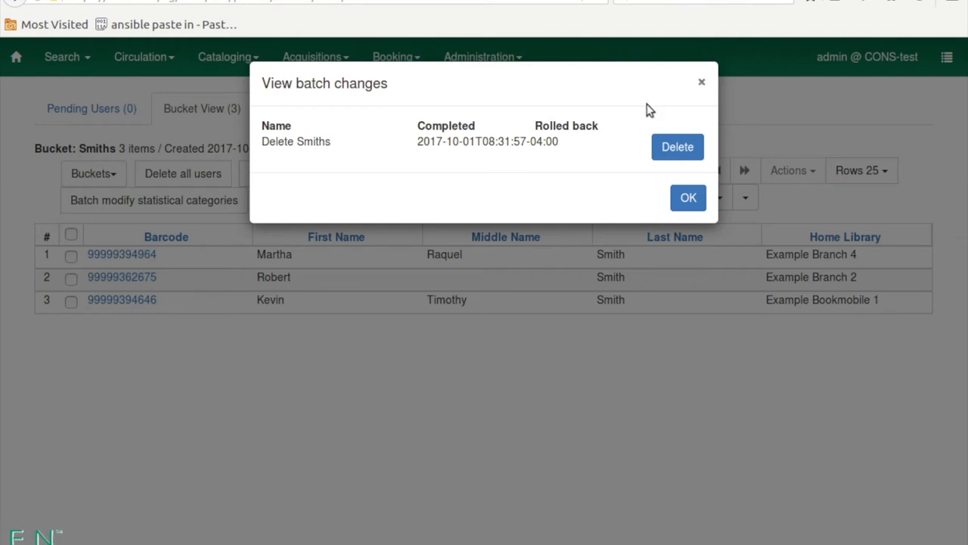
mouse_move(551, 171)
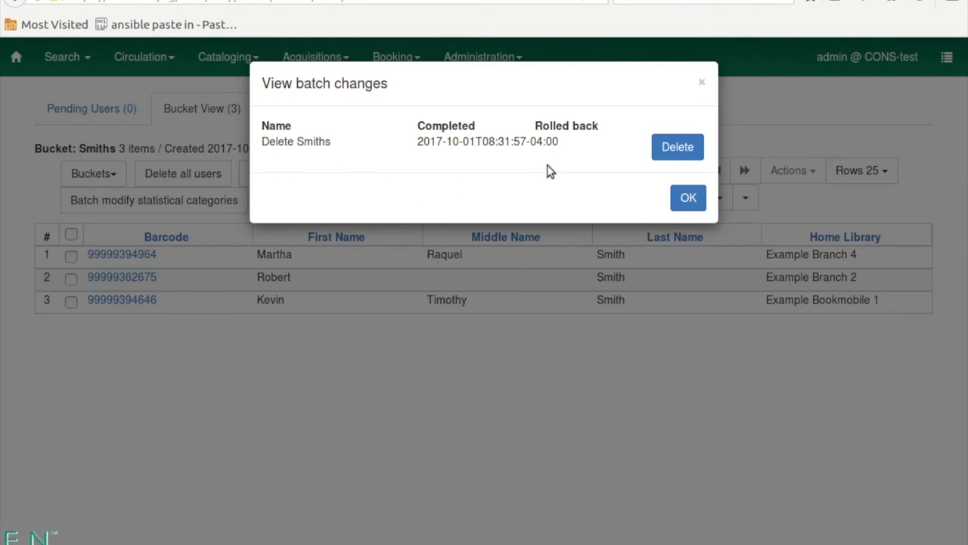
mouse_move(703, 85)
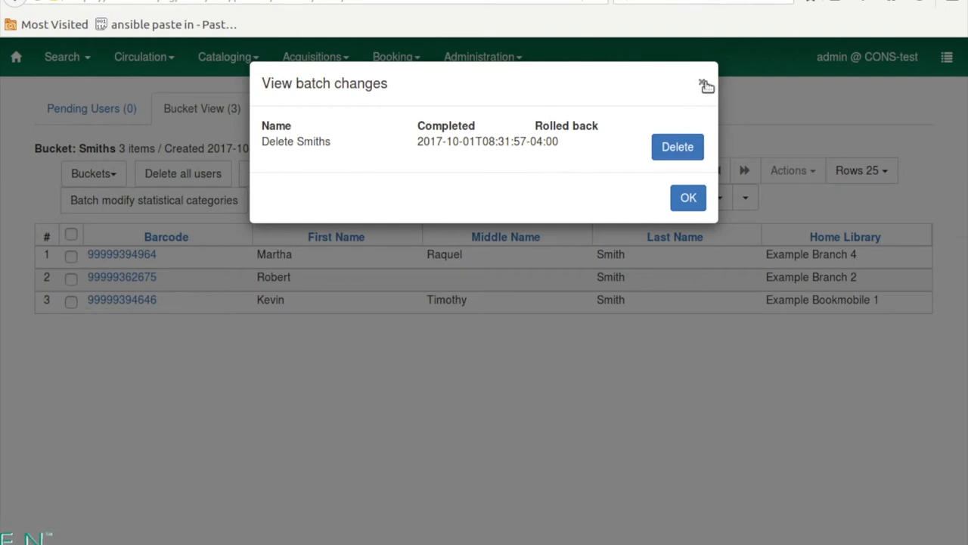
left_click(687, 198)
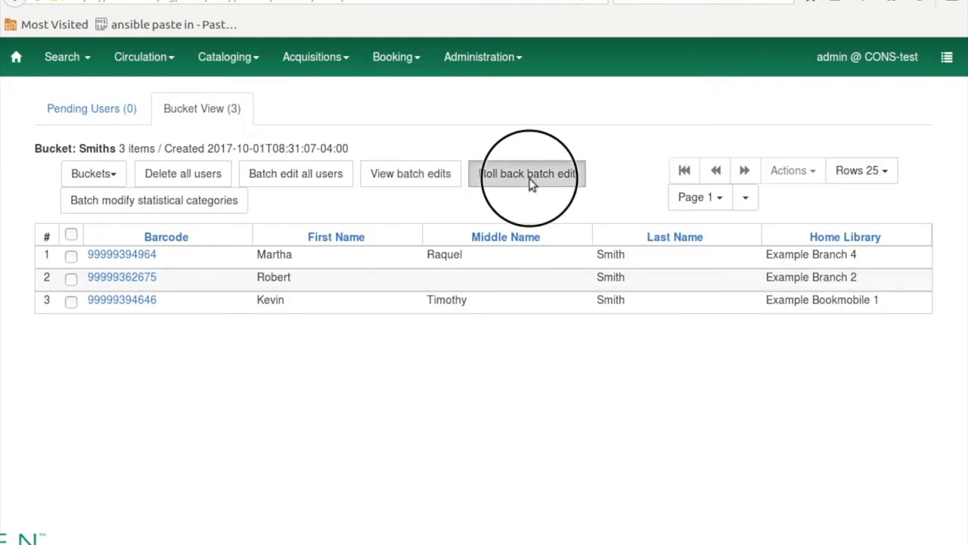
left_click(528, 173)
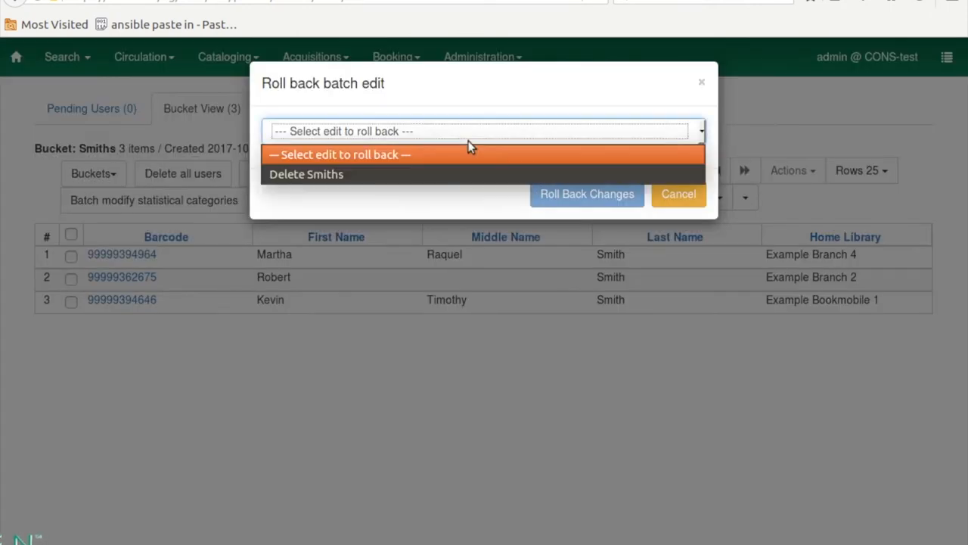
left_click(307, 174)
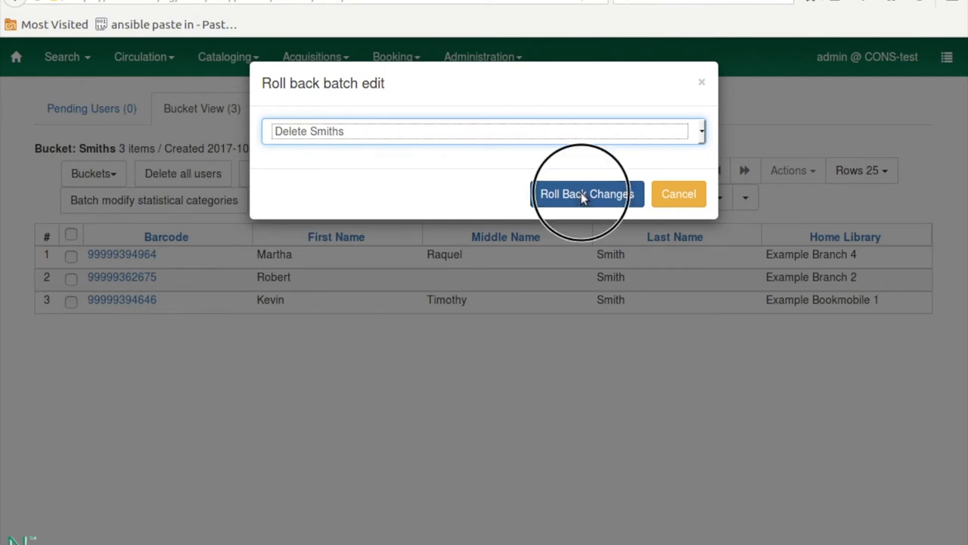
left_click(587, 194)
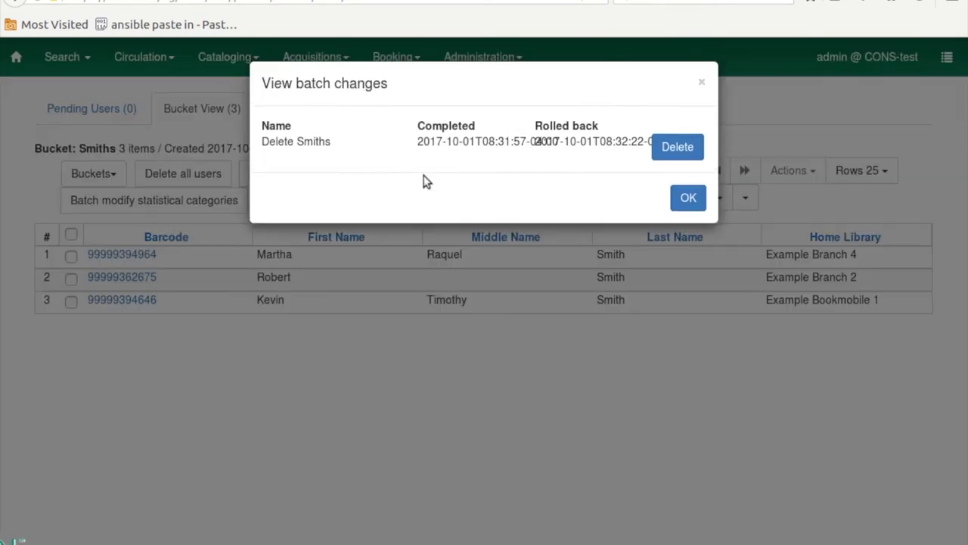
mouse_move(696, 99)
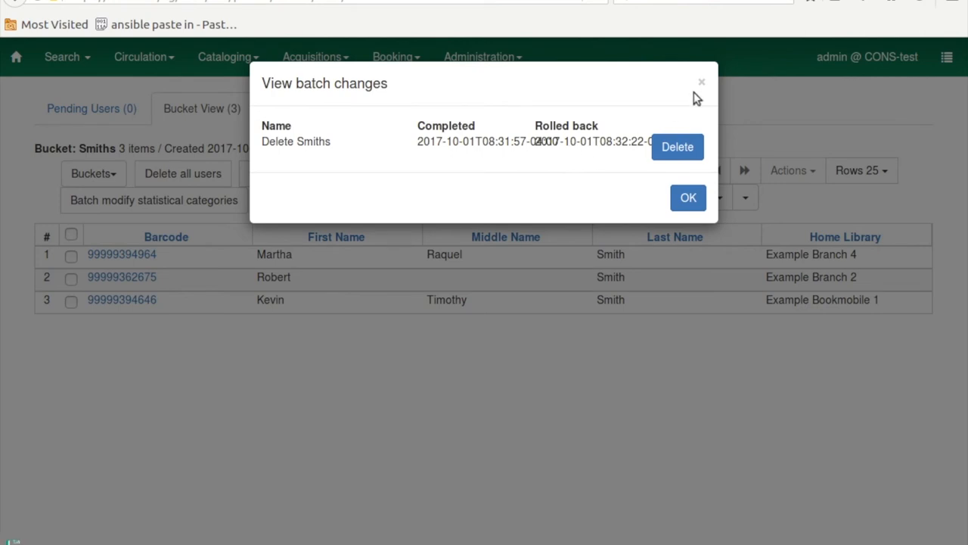
left_click(688, 197)
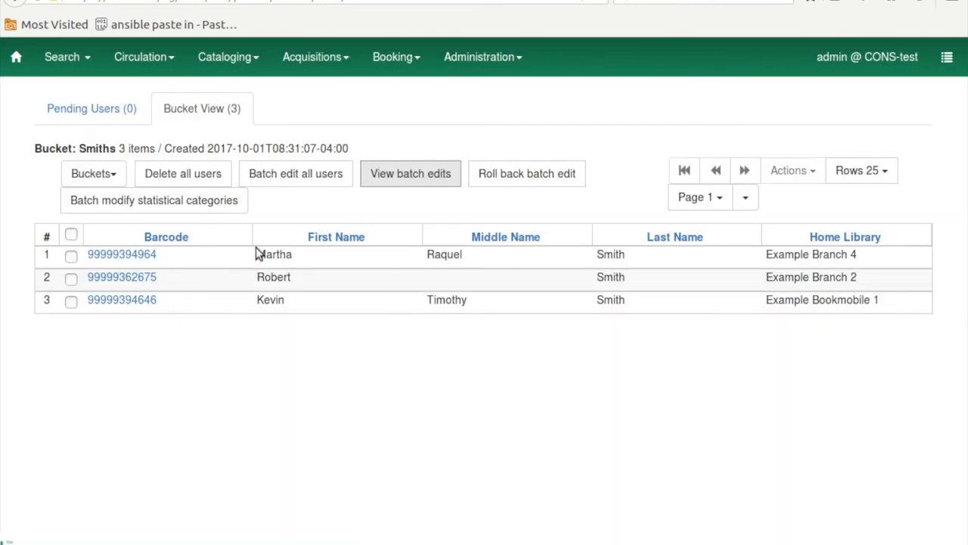
mouse_move(210, 195)
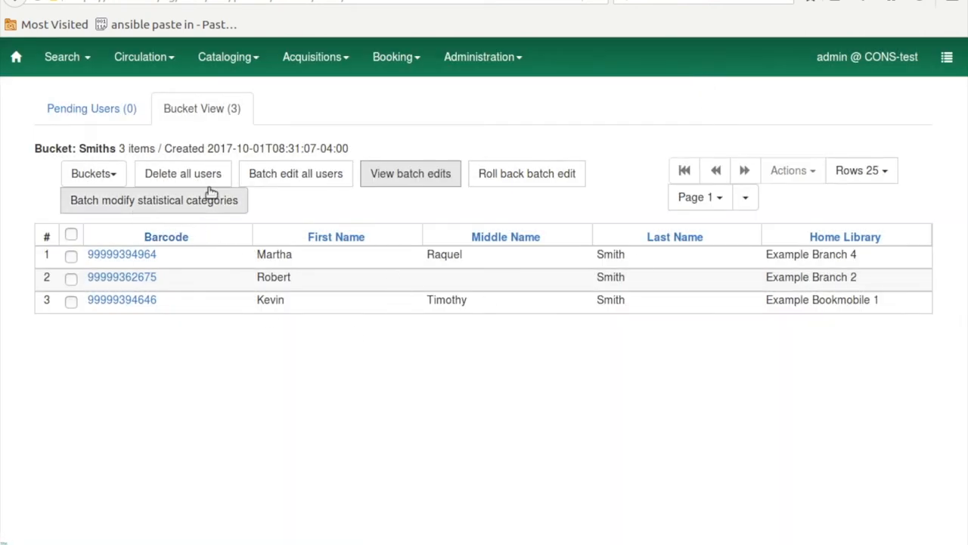
left_click(93, 174)
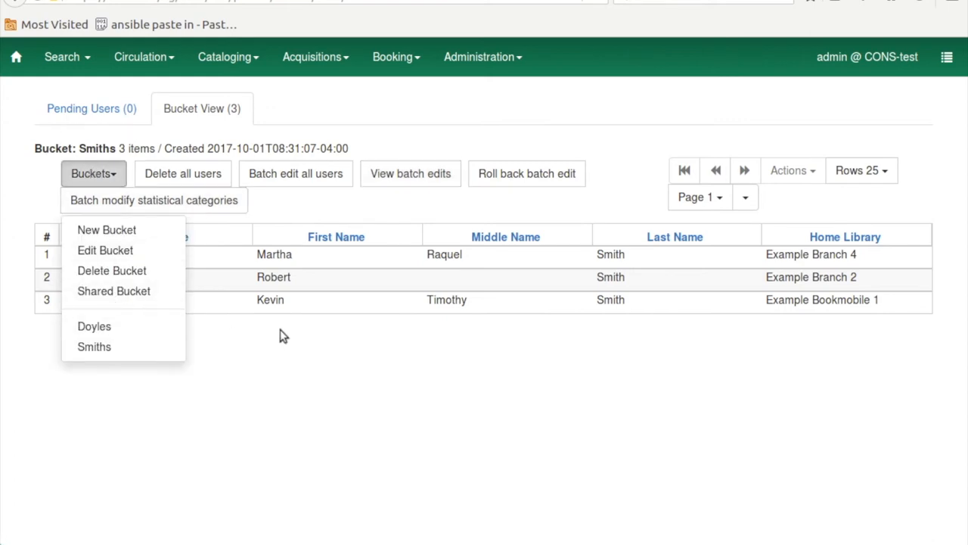
mouse_move(167, 365)
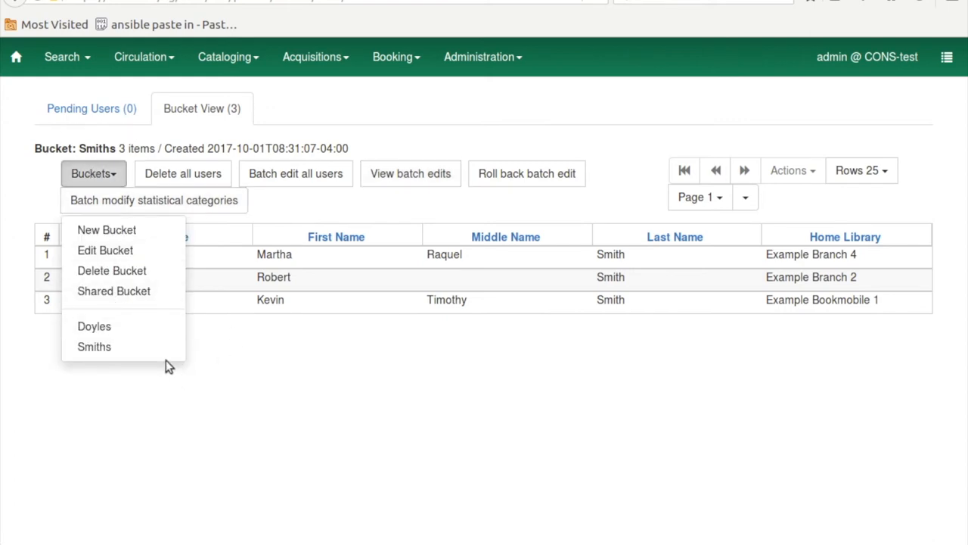
Delete the Smiths bucket, then open the Doyles bucket with its four patrons
left_click(111, 270)
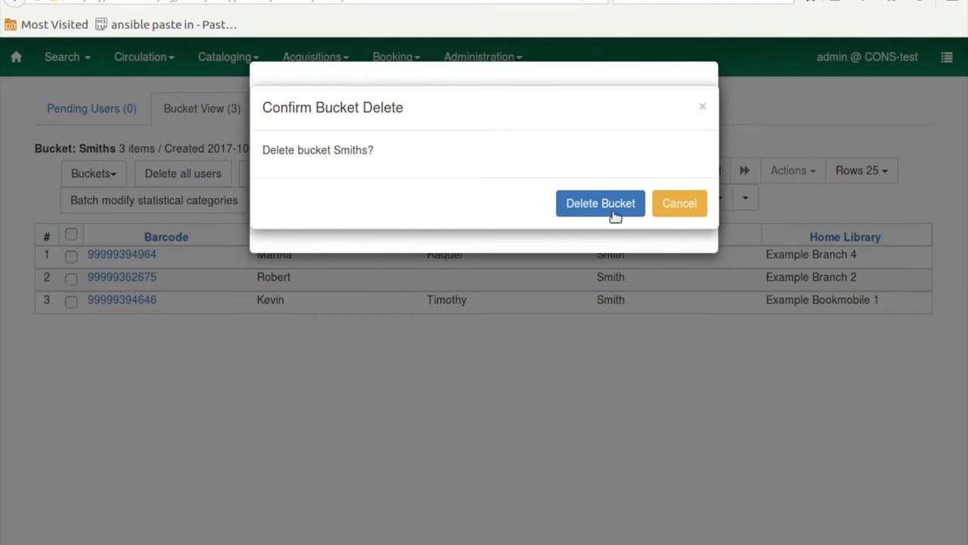
left_click(600, 203)
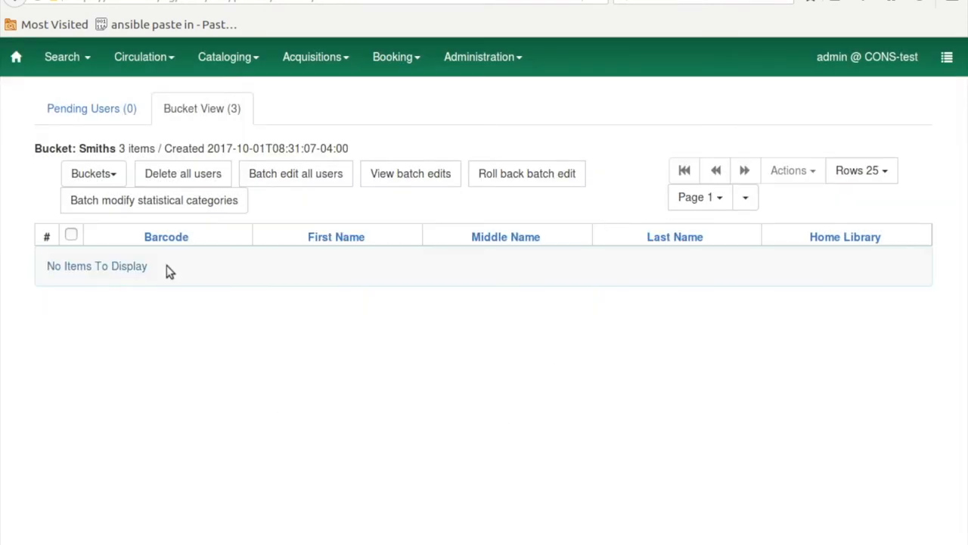
left_click(93, 173)
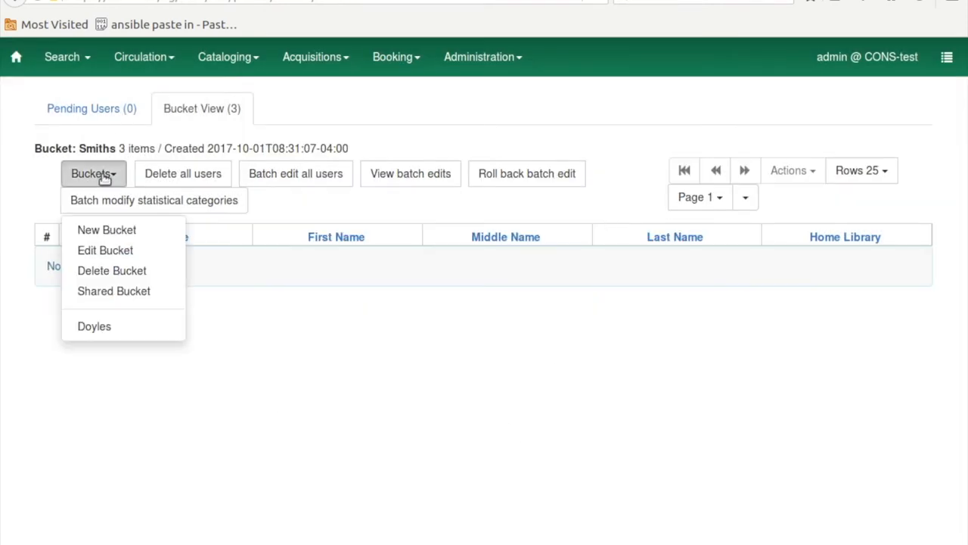
mouse_move(199, 374)
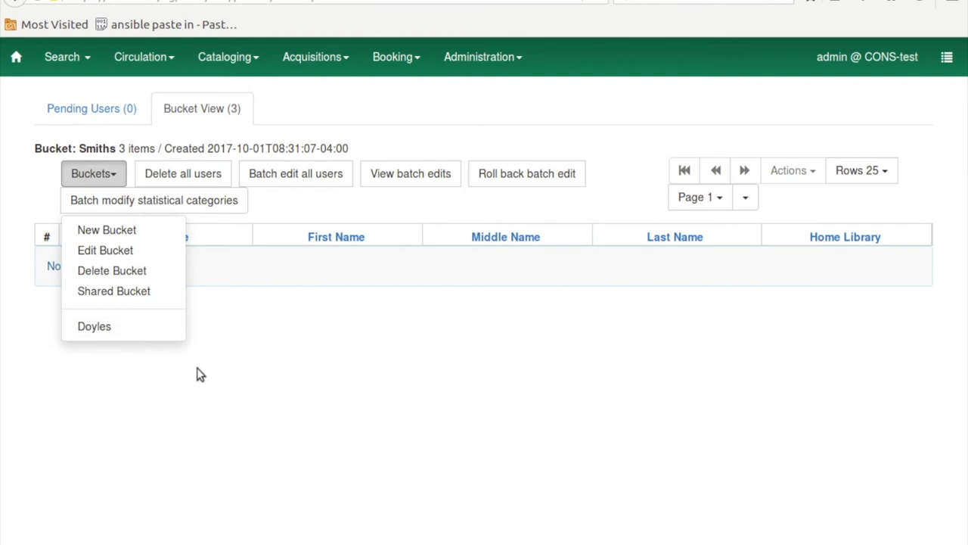
left_click(93, 326)
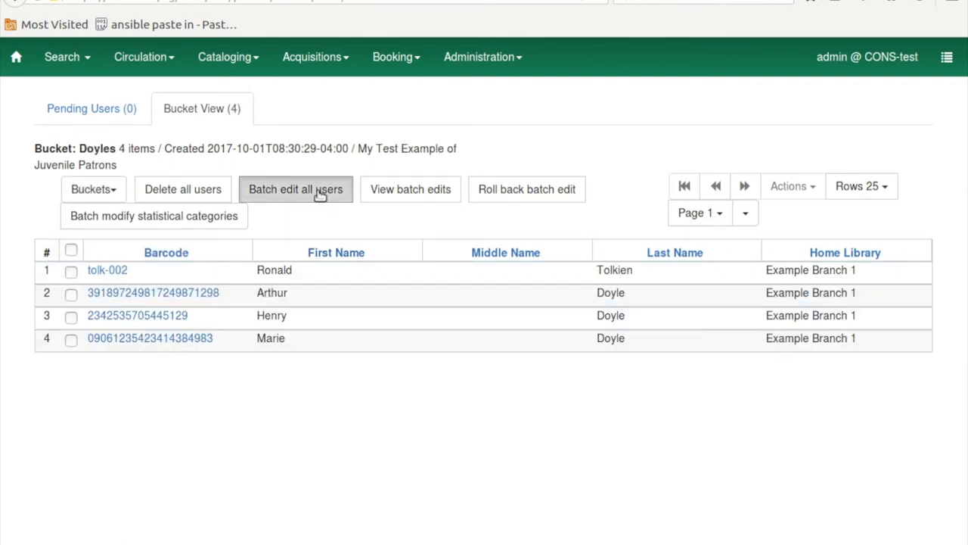
Start a batch edit of all Doyles patrons named 'Reset all the Doyles Home Library and Profile'
left_click(295, 189)
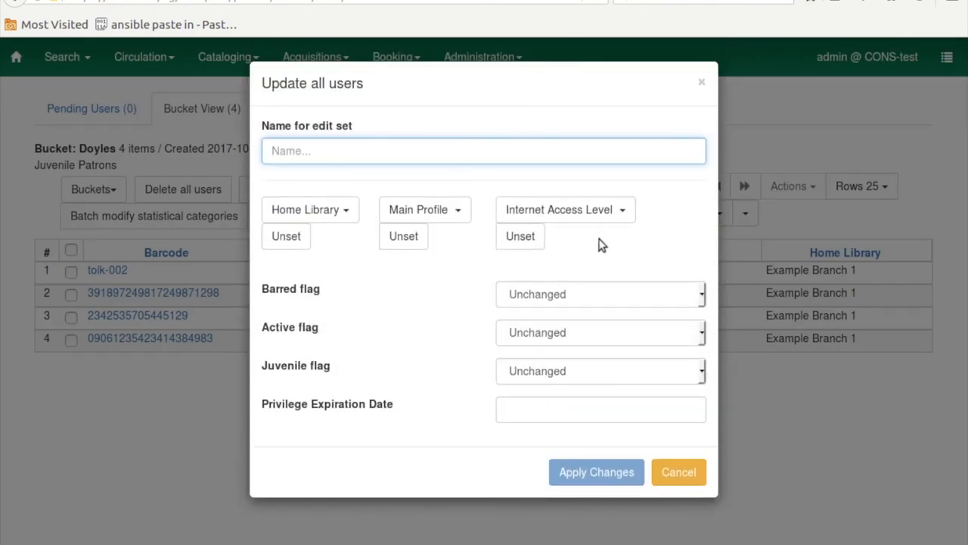
mouse_move(522, 185)
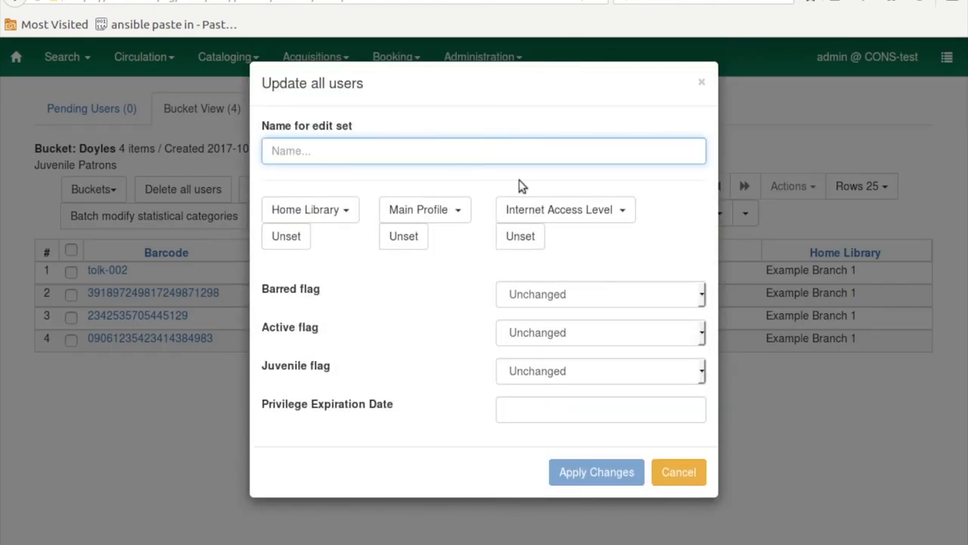
left_click(483, 151)
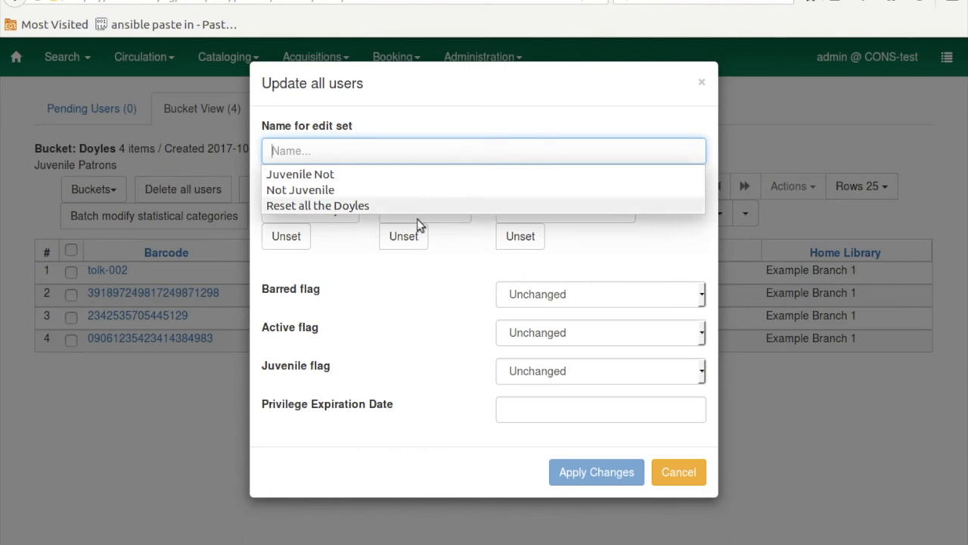
left_click(318, 205)
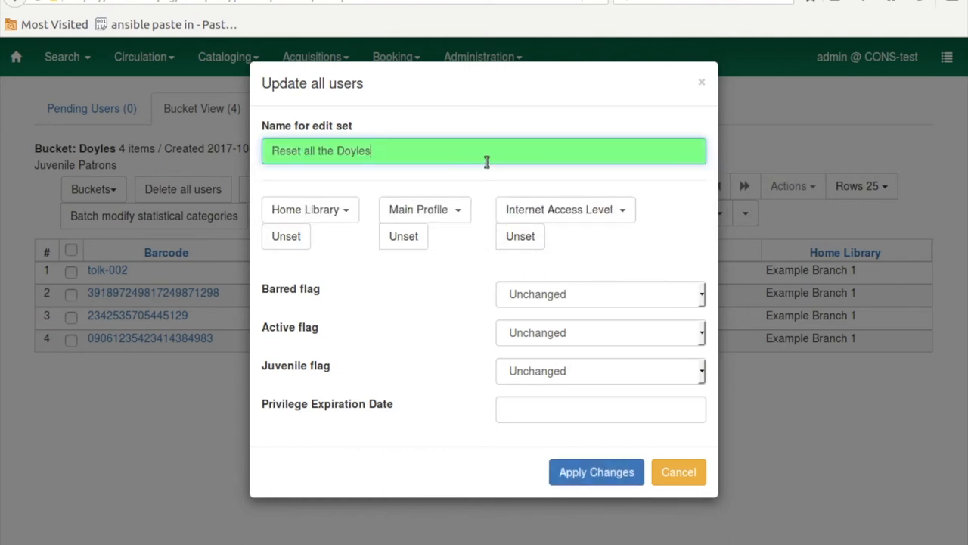
mouse_move(518, 121)
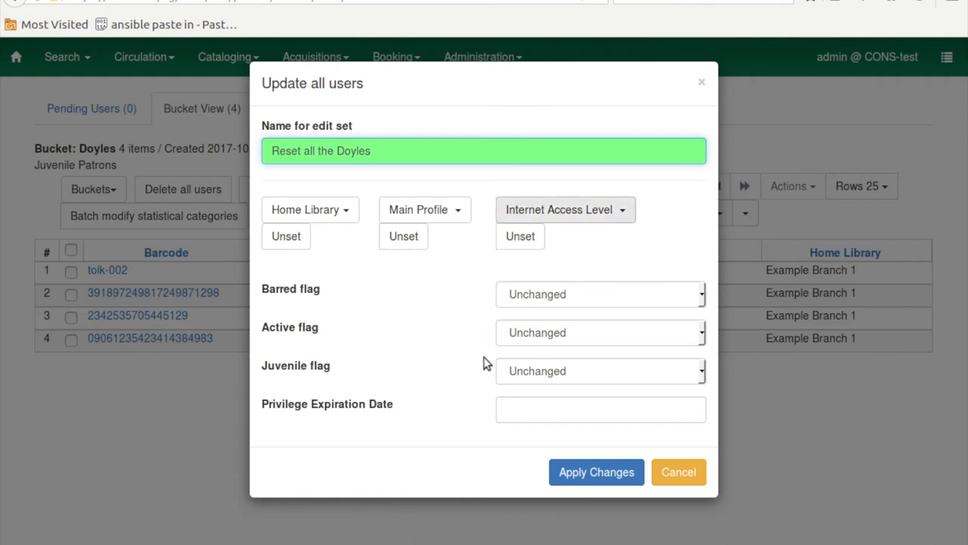
mouse_move(438, 343)
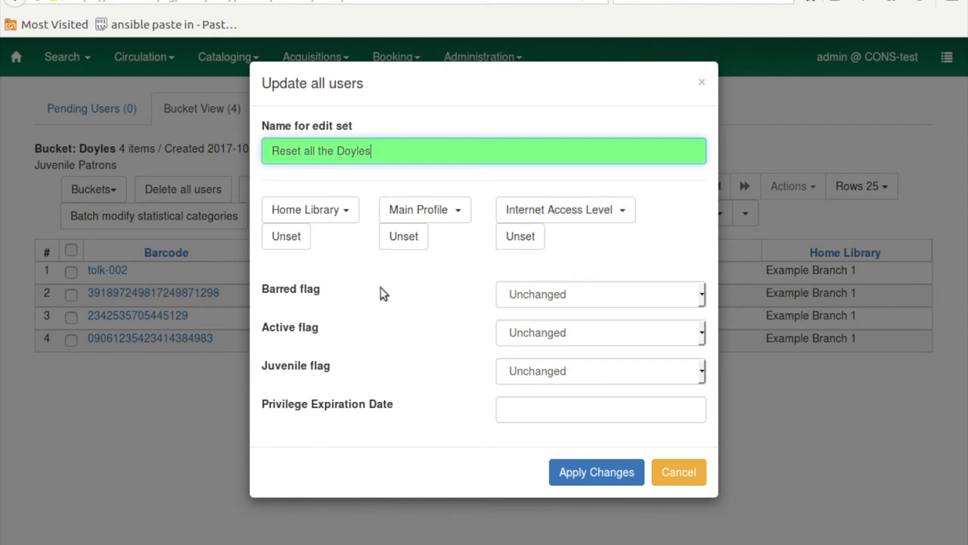
mouse_move(314, 337)
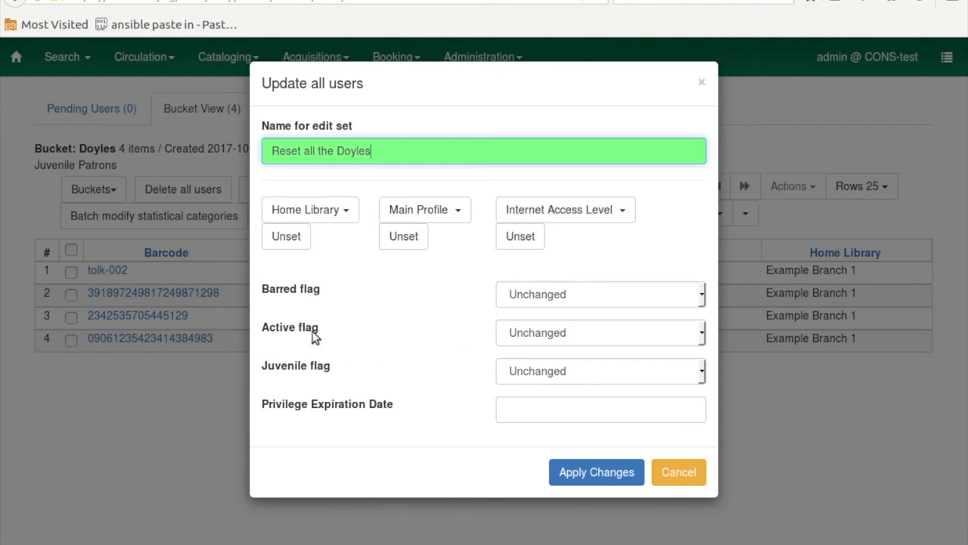
mouse_move(359, 418)
type(" Home LIbrary and Profile")
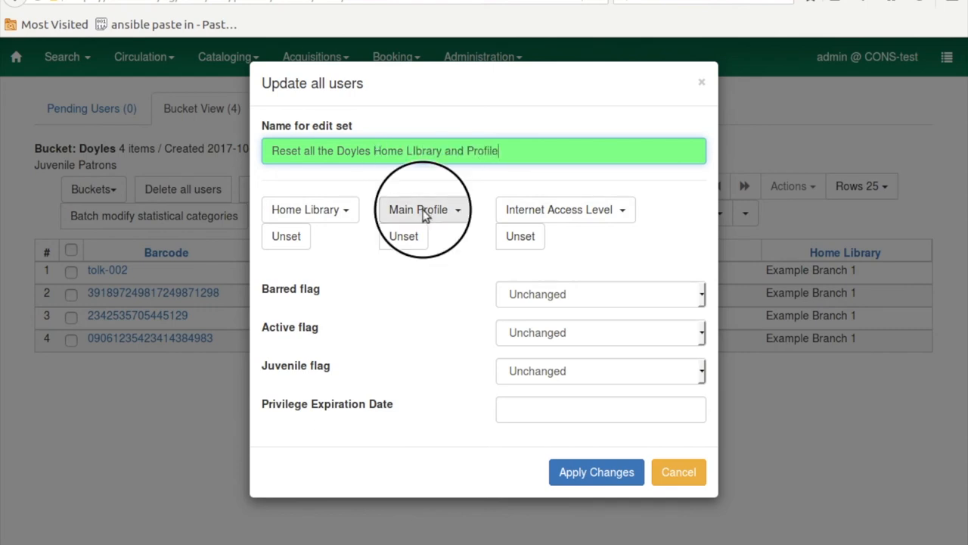
Set Main Profile to Patrons and a new Home Library, then review the bucket's batch edits
left_click(425, 210)
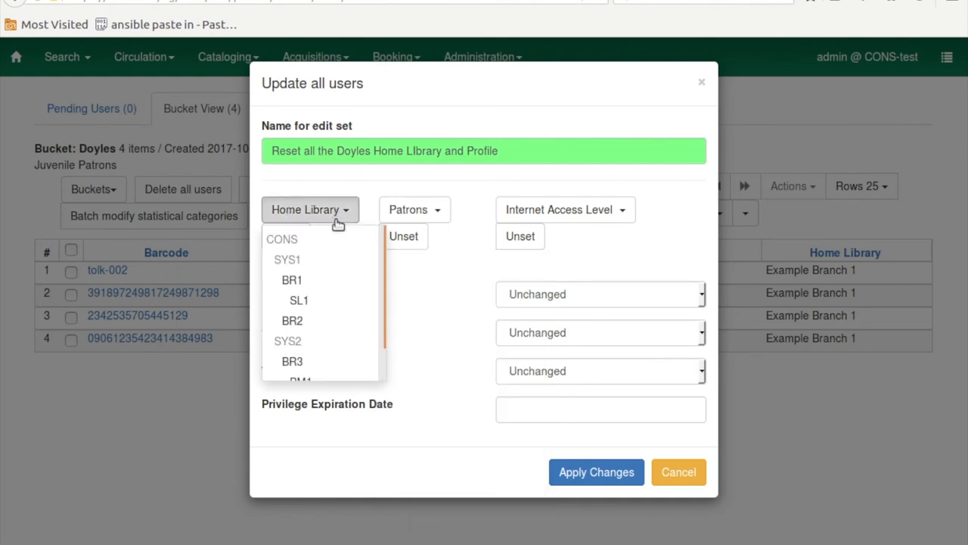
left_click(295, 280)
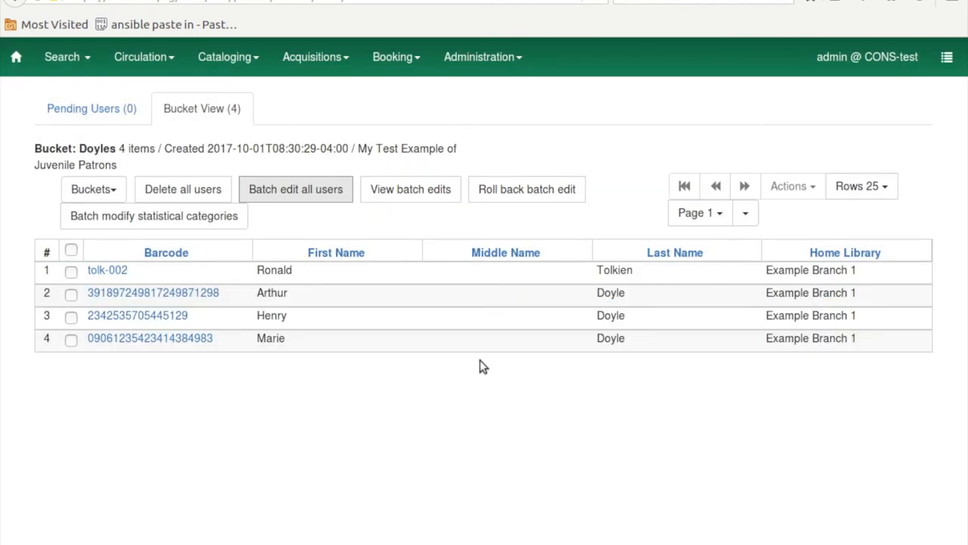
left_click(410, 189)
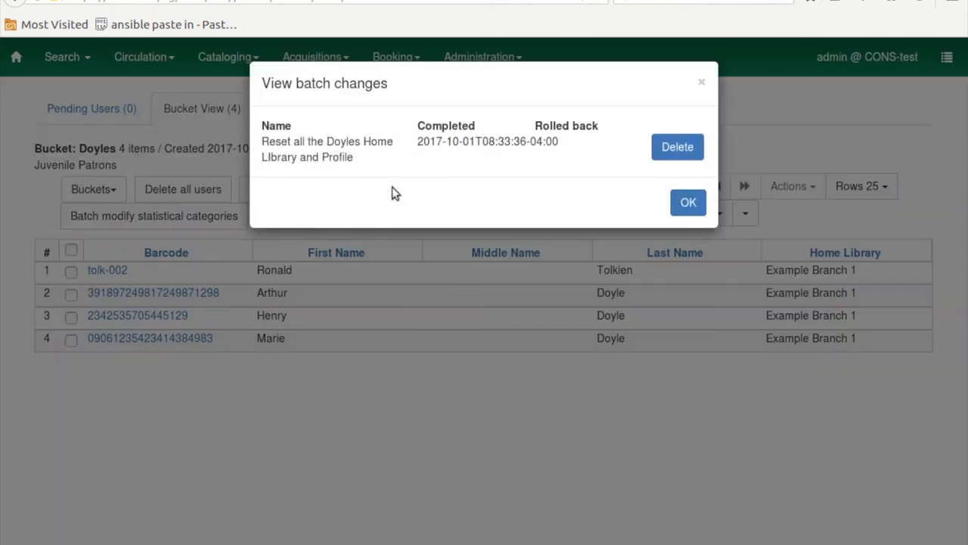
mouse_move(705, 81)
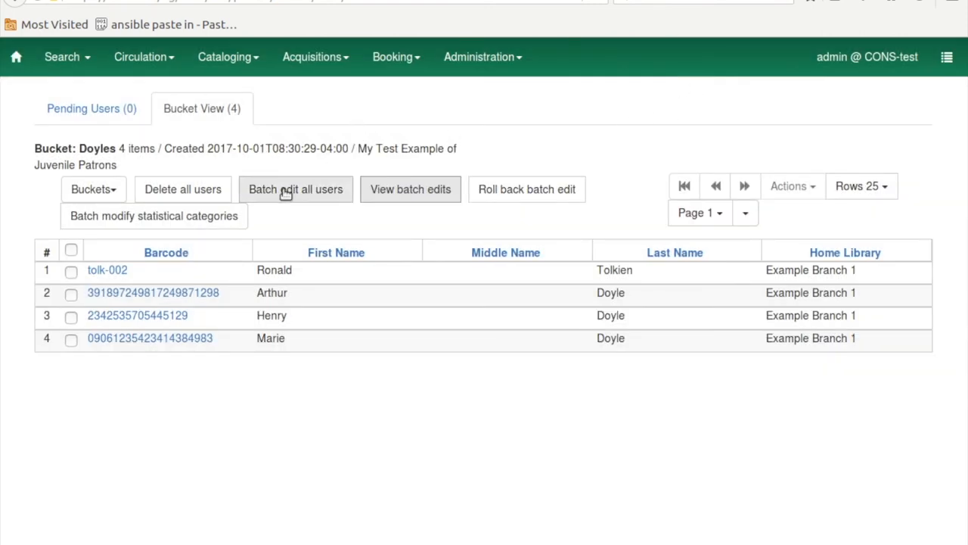
Name the new batch edit 'Reset all the Doyles Make Sure Juvenile Without Internet'
left_click(295, 189)
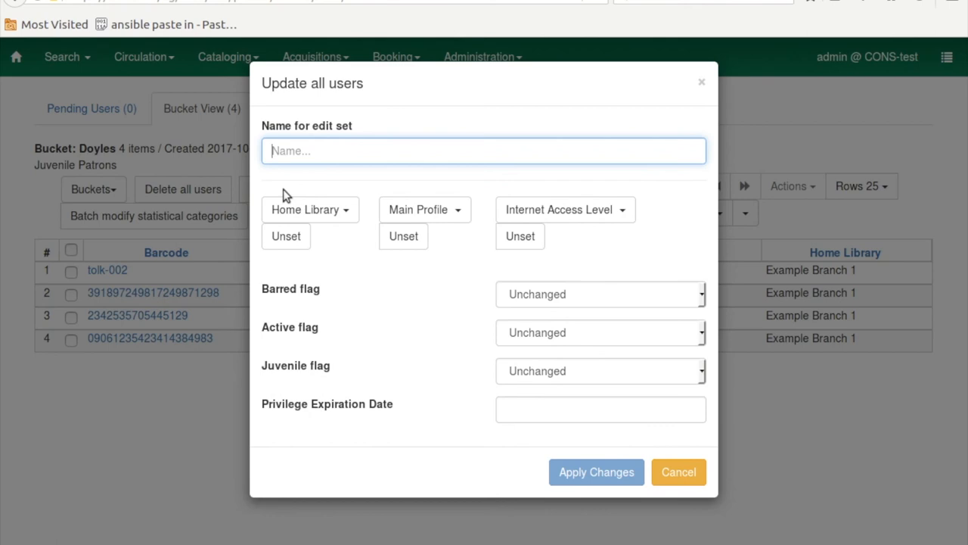
type("Res")
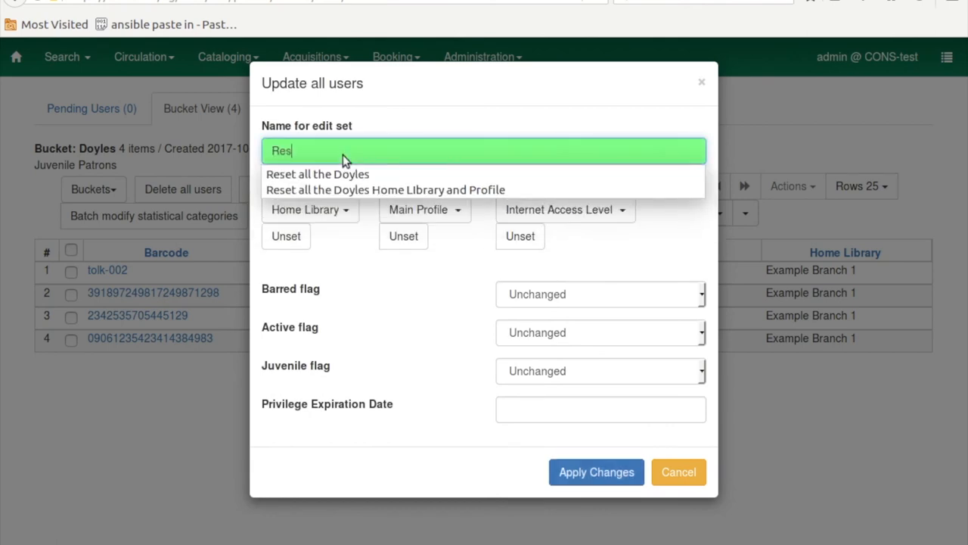
mouse_move(347, 170)
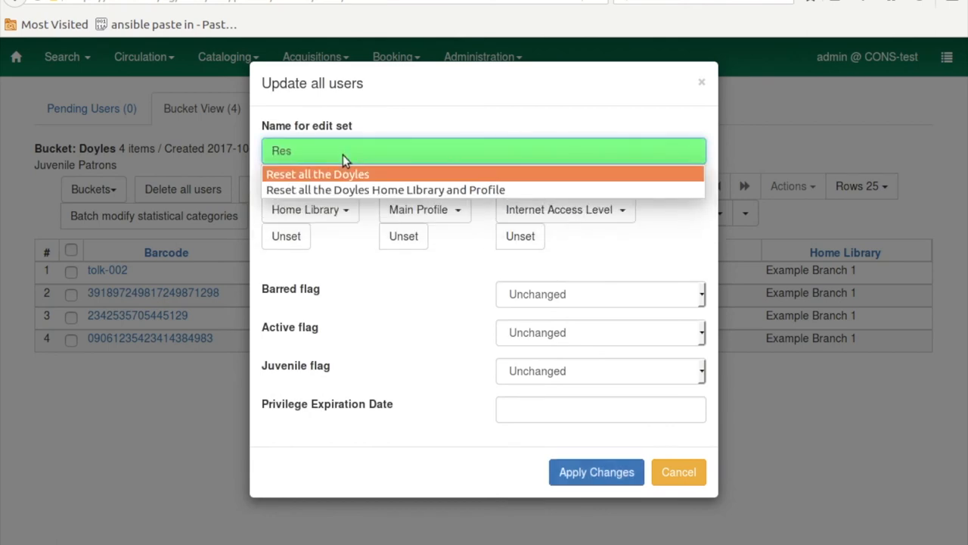
left_click(318, 174)
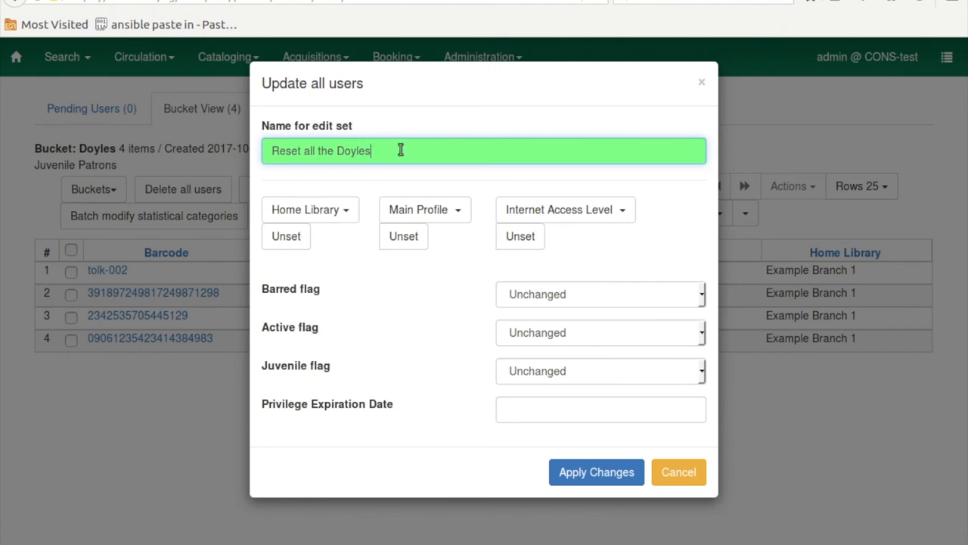
type("Make Sure")
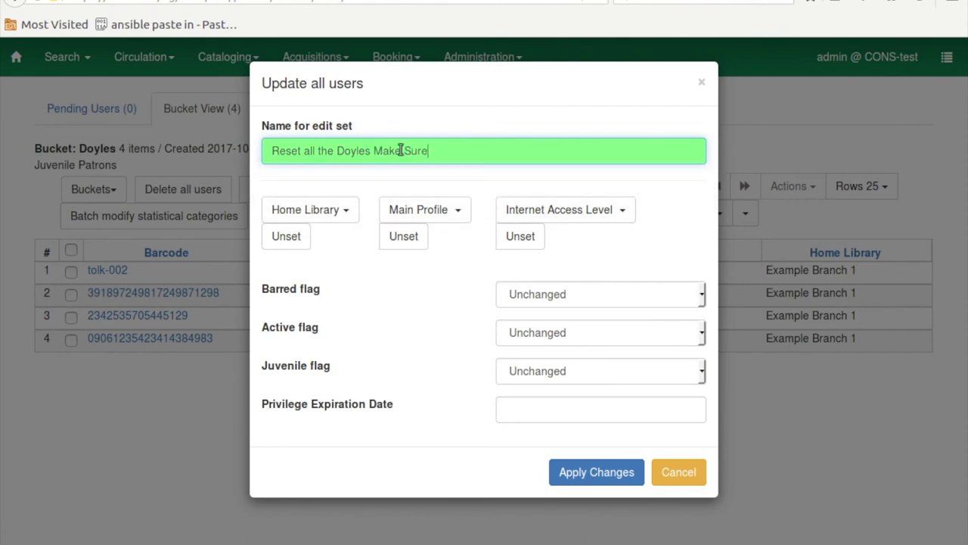
type("Juvenile Without Internet")
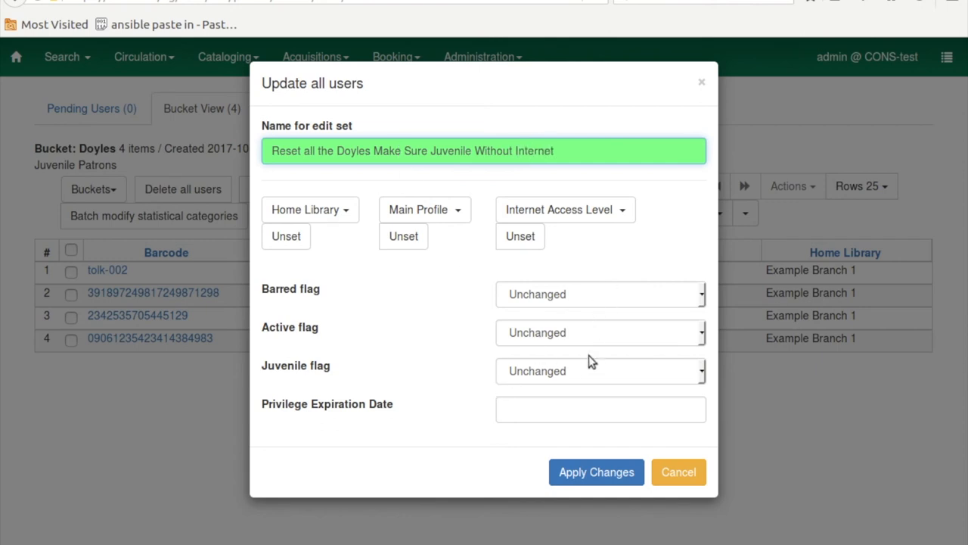
Set the Juvenile flag to True, check internet access level, and apply to all patrons
left_click(601, 372)
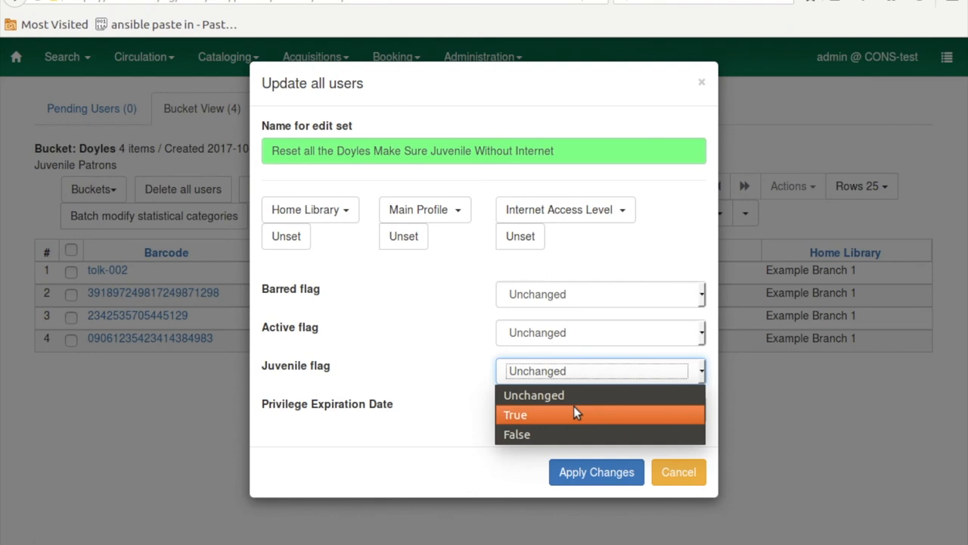
left_click(516, 415)
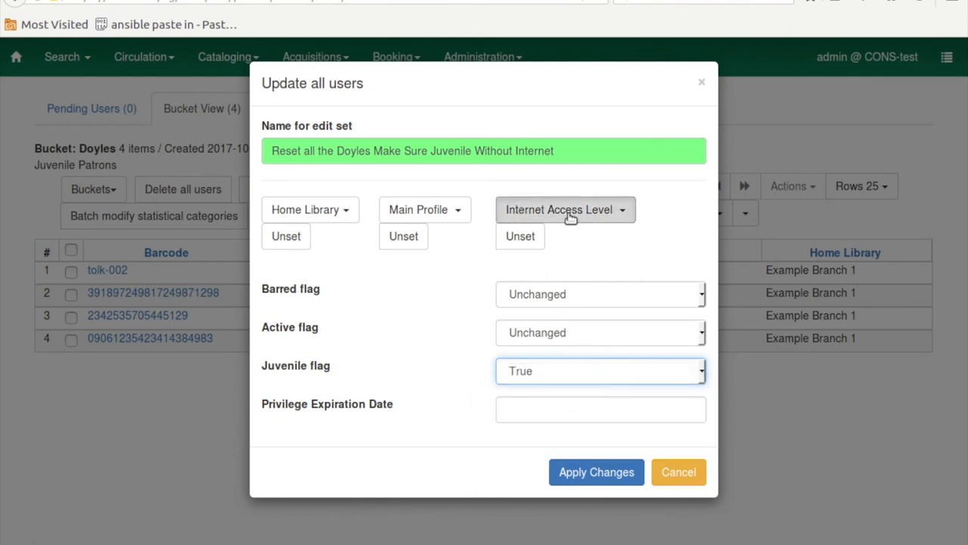
left_click(566, 210)
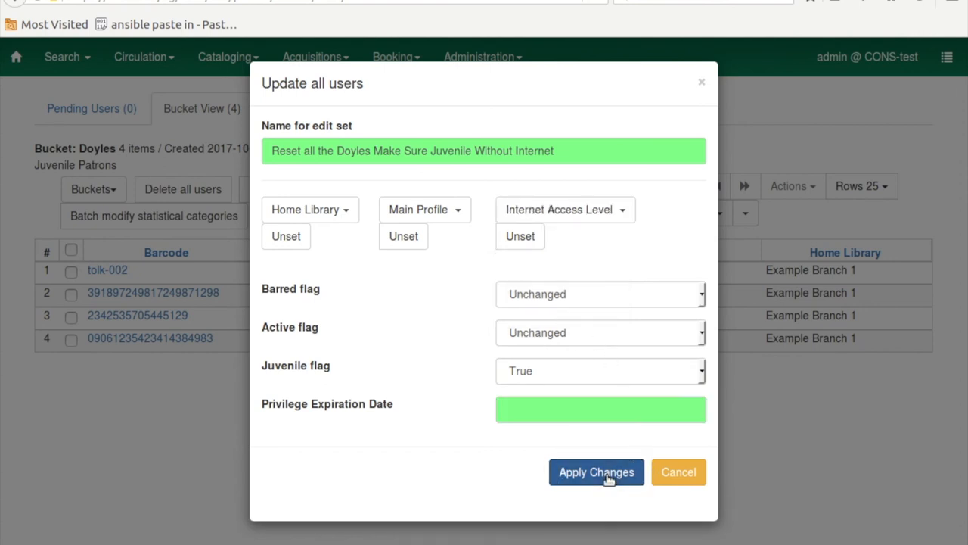
left_click(597, 471)
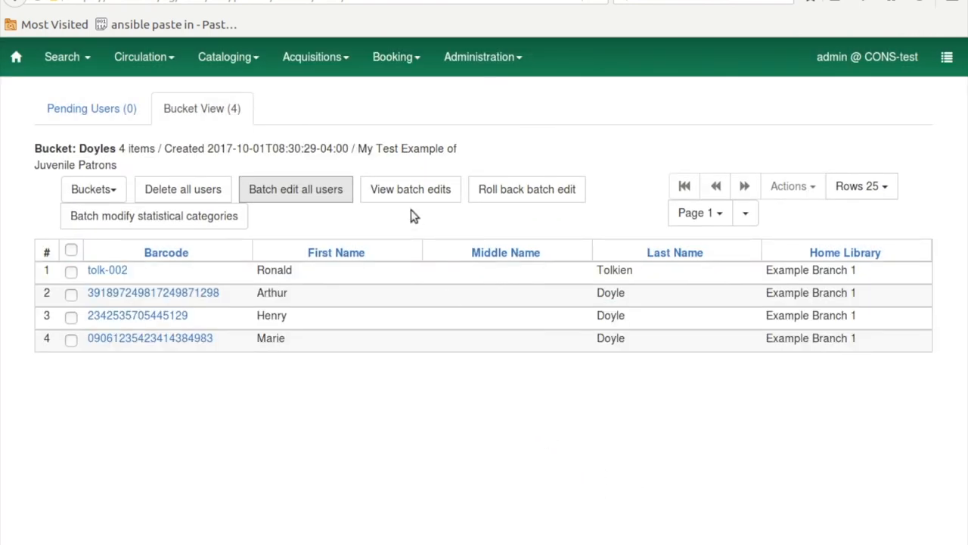
left_click(410, 189)
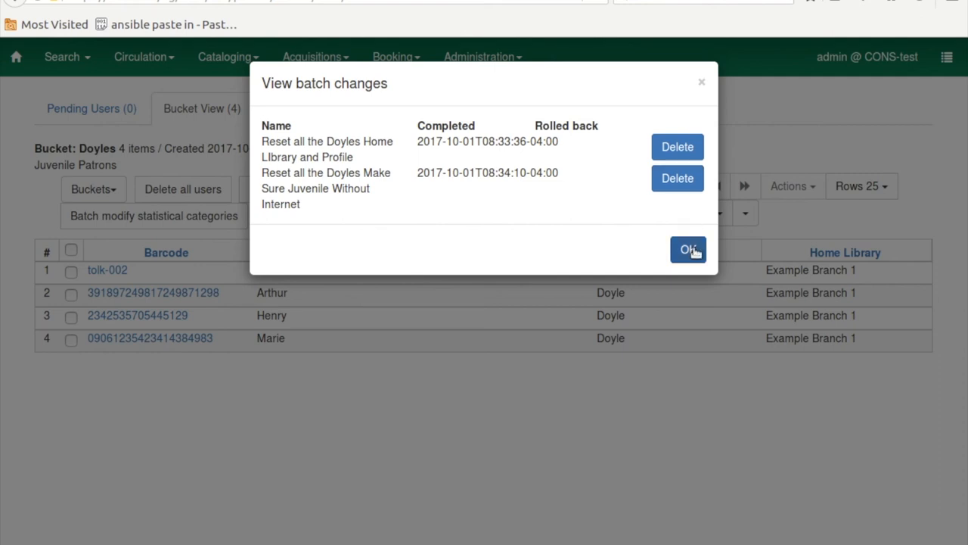
left_click(687, 249)
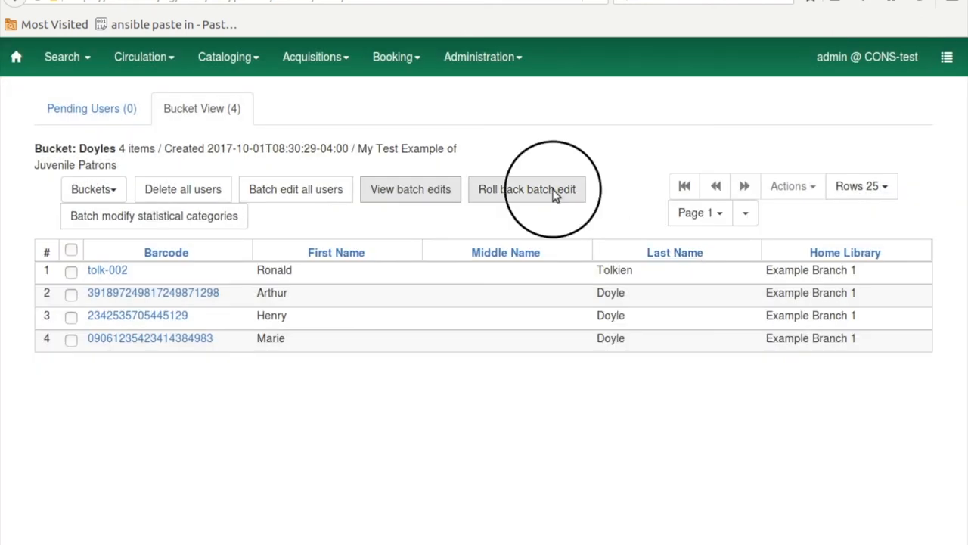
left_click(529, 189)
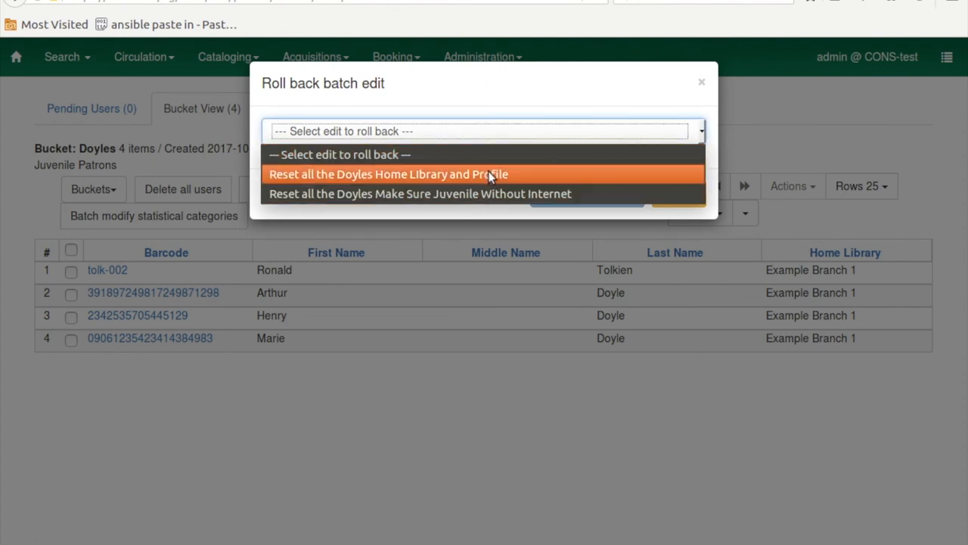
mouse_move(511, 194)
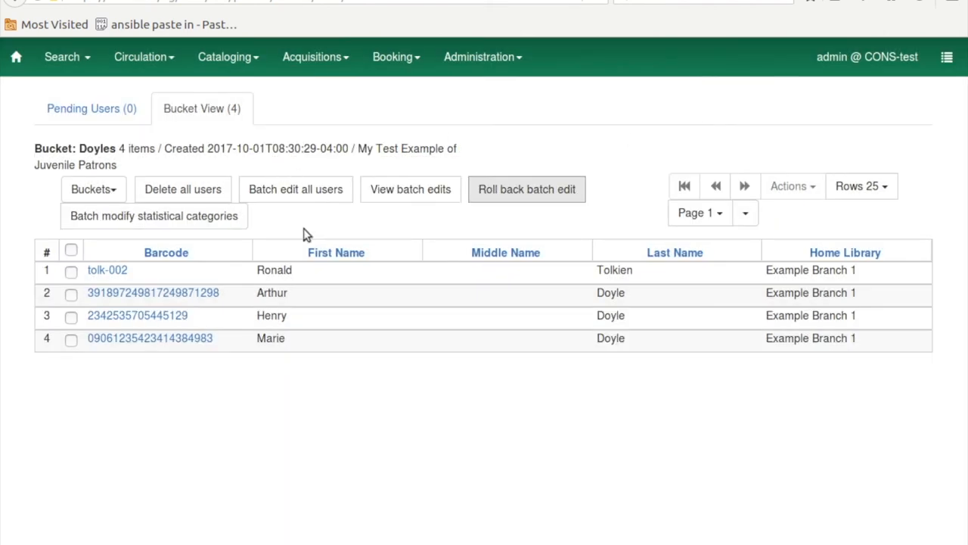
left_click(153, 215)
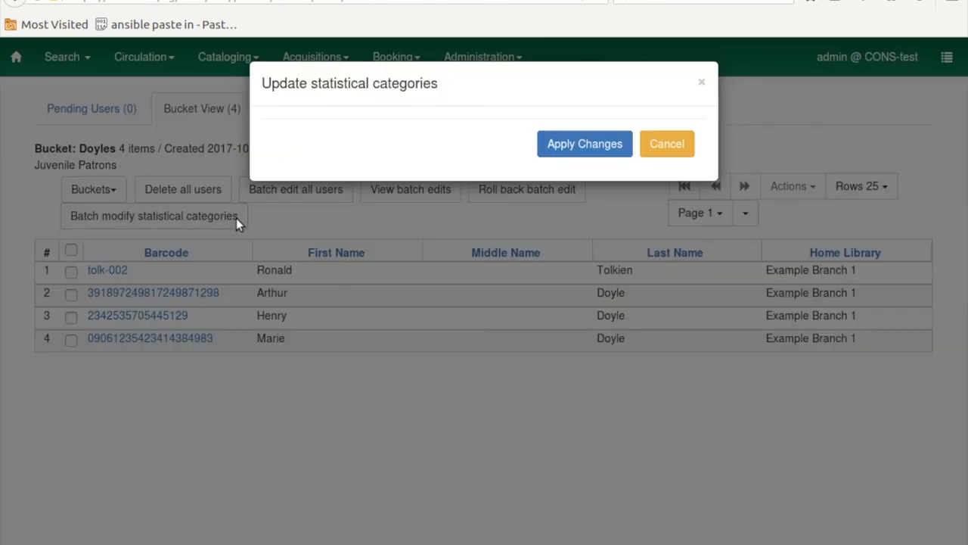
mouse_move(699, 84)
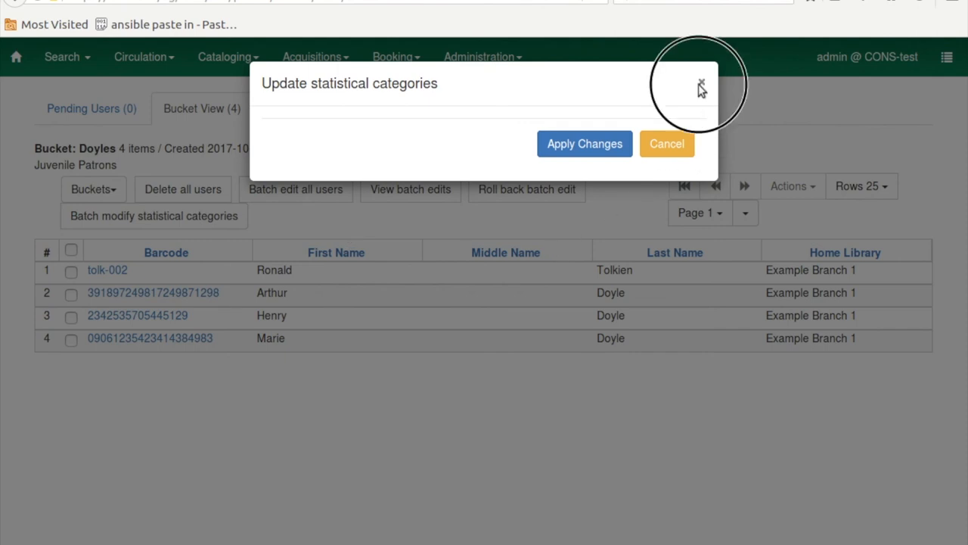
left_click(698, 81)
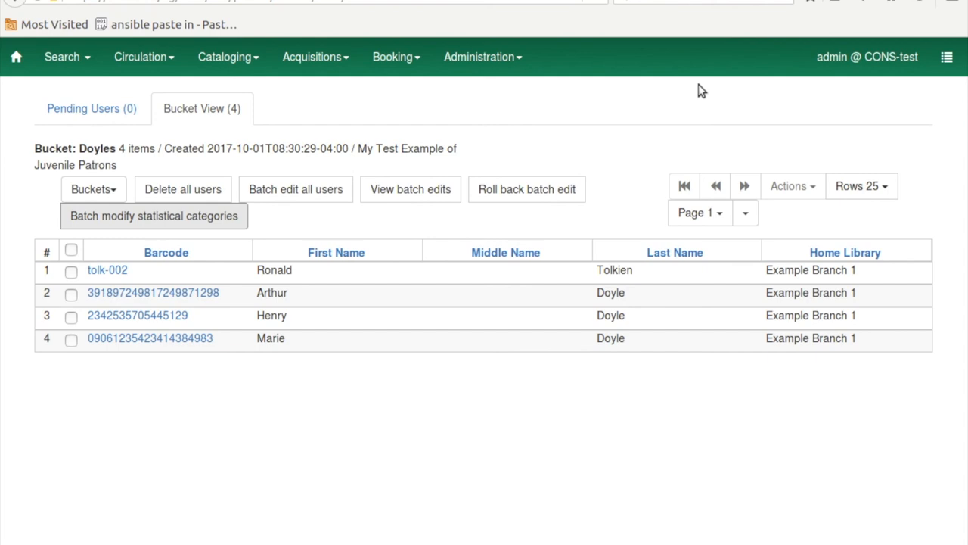
mouse_move(642, 140)
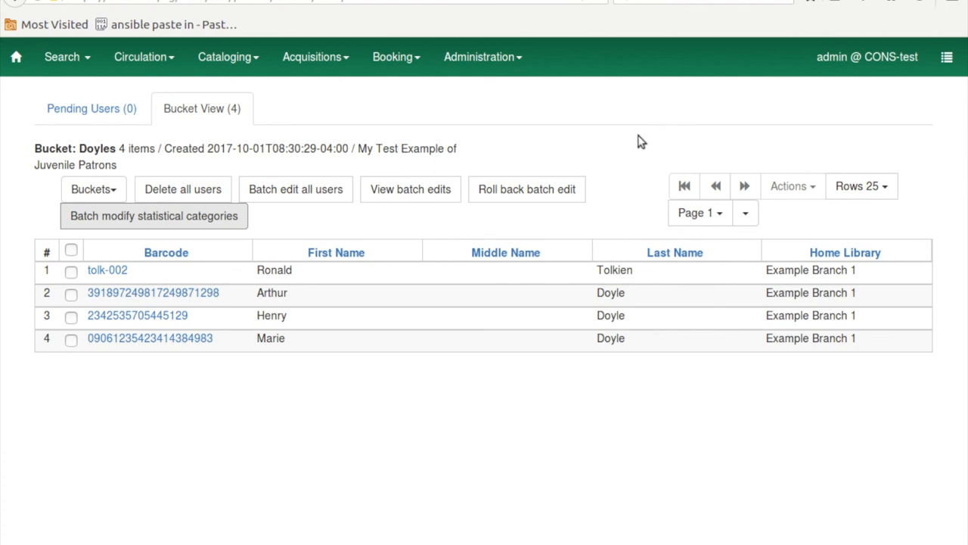
mouse_move(631, 153)
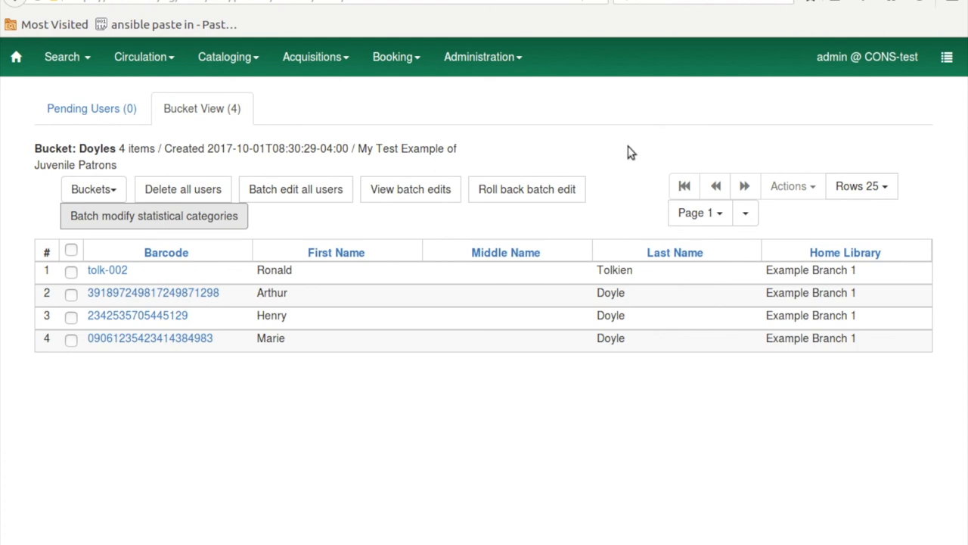
mouse_move(630, 154)
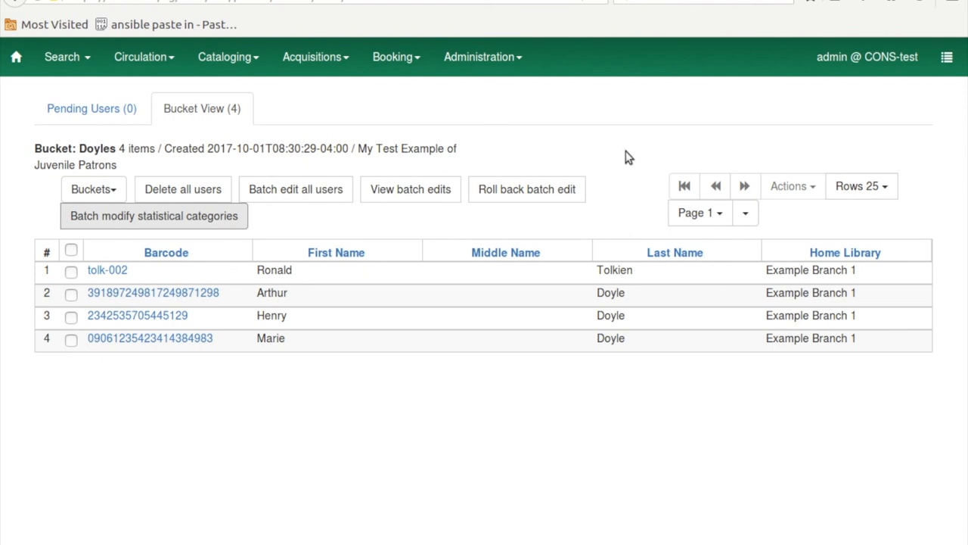
mouse_move(400, 198)
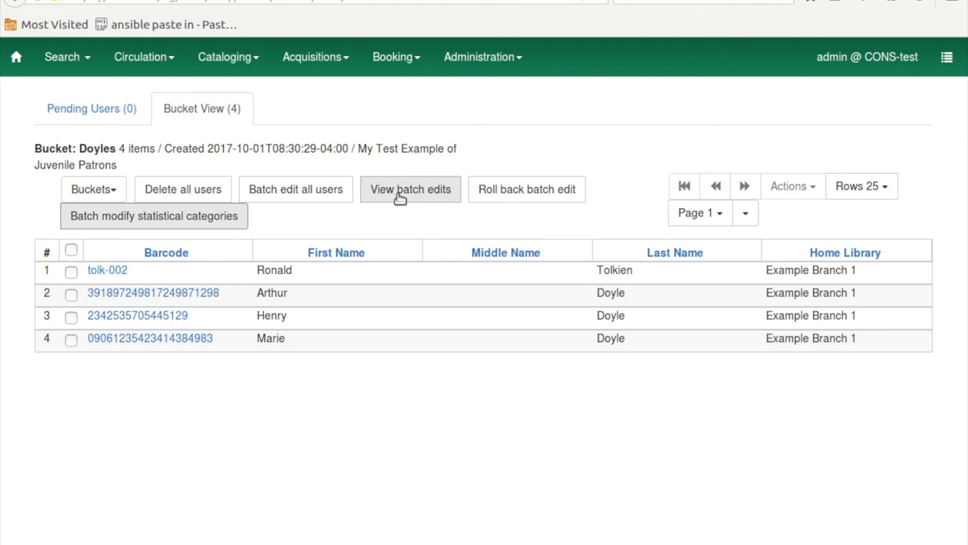
mouse_move(417, 200)
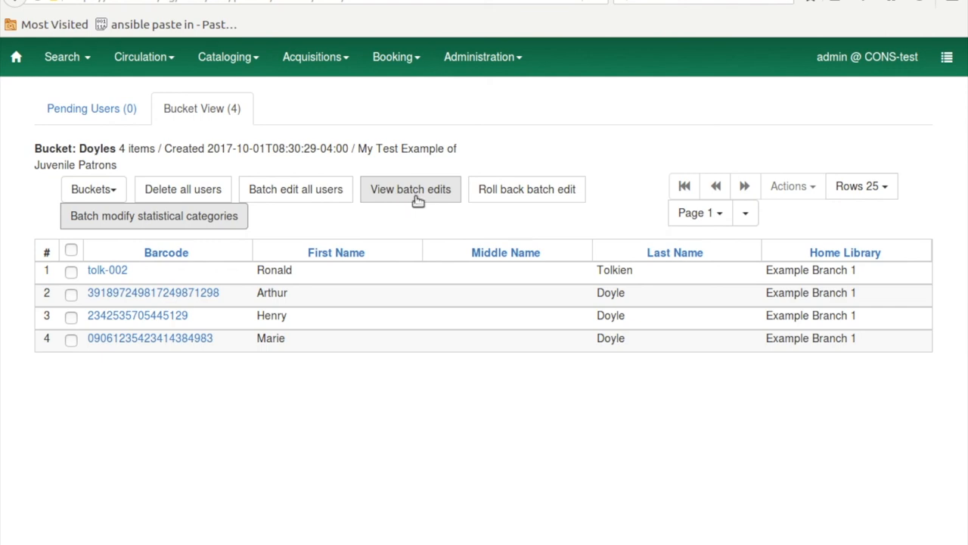
mouse_move(542, 225)
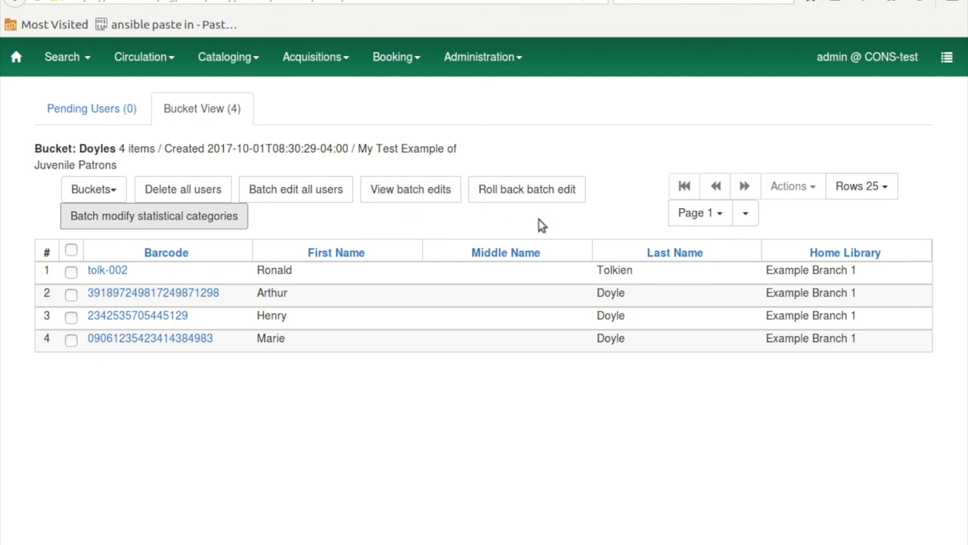
mouse_move(527, 230)
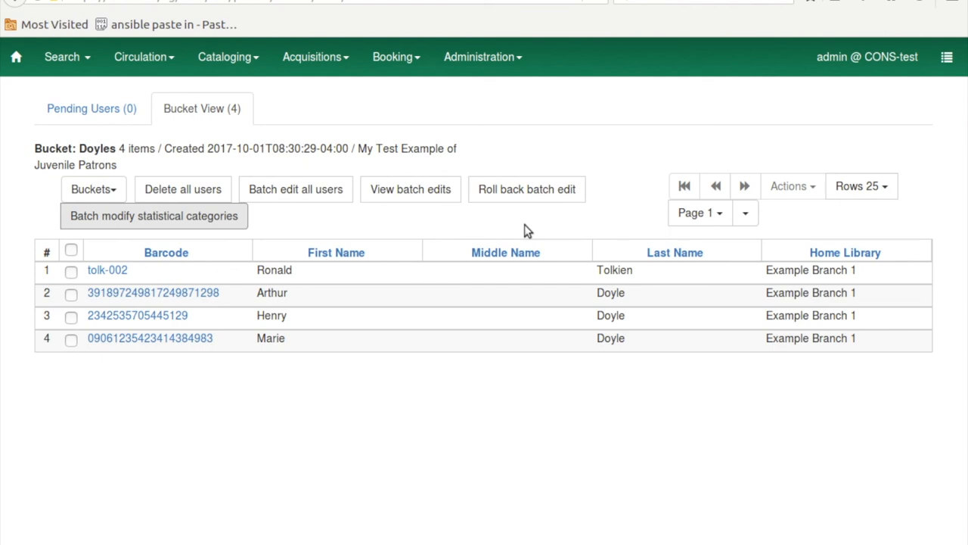
mouse_move(424, 221)
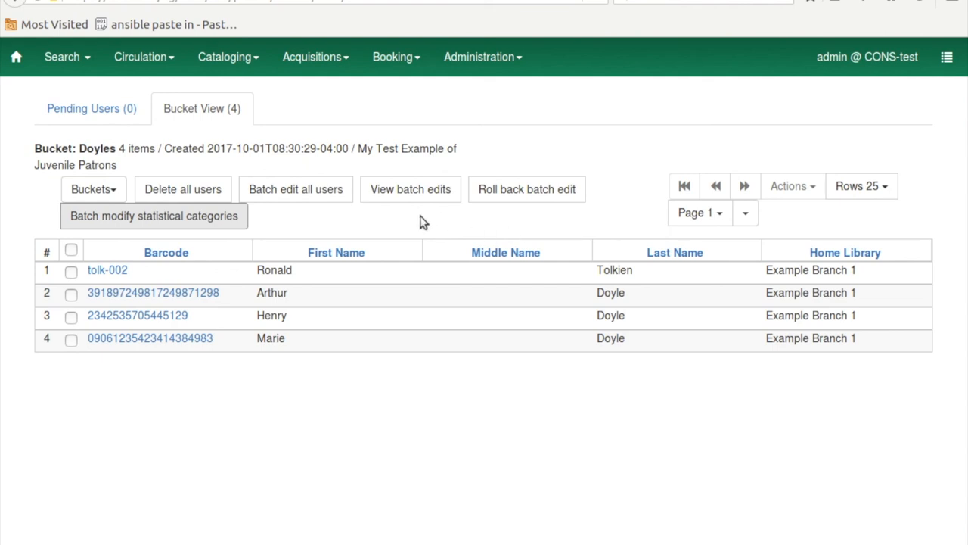
mouse_move(356, 224)
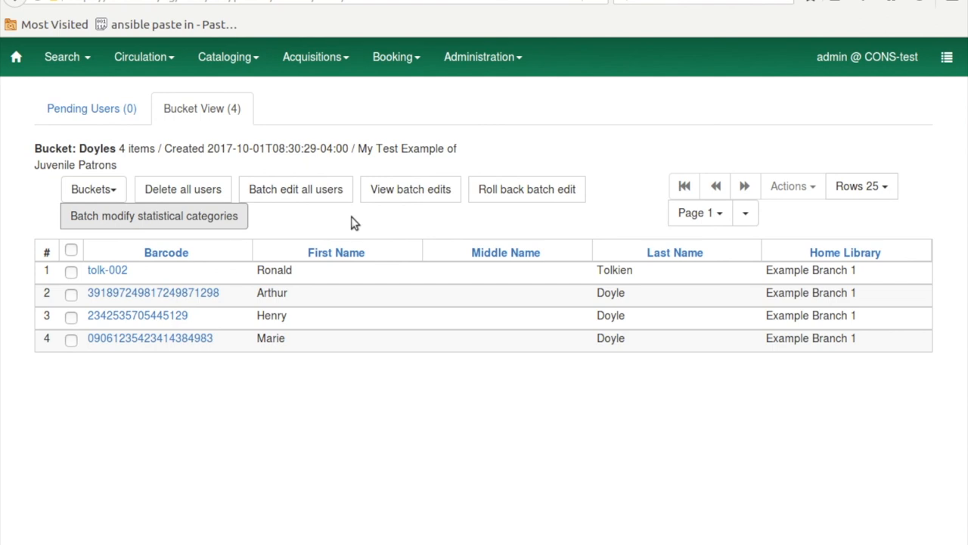